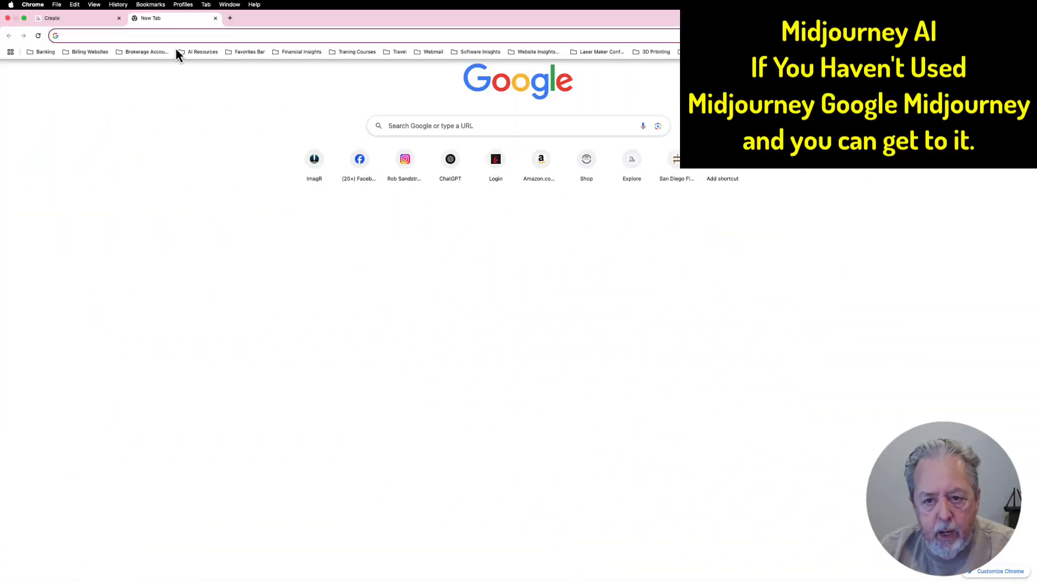
Open Midjourney's Create gallery and browse the chimpanzee, gorilla and other relief sculpture images.
left_click(203, 52)
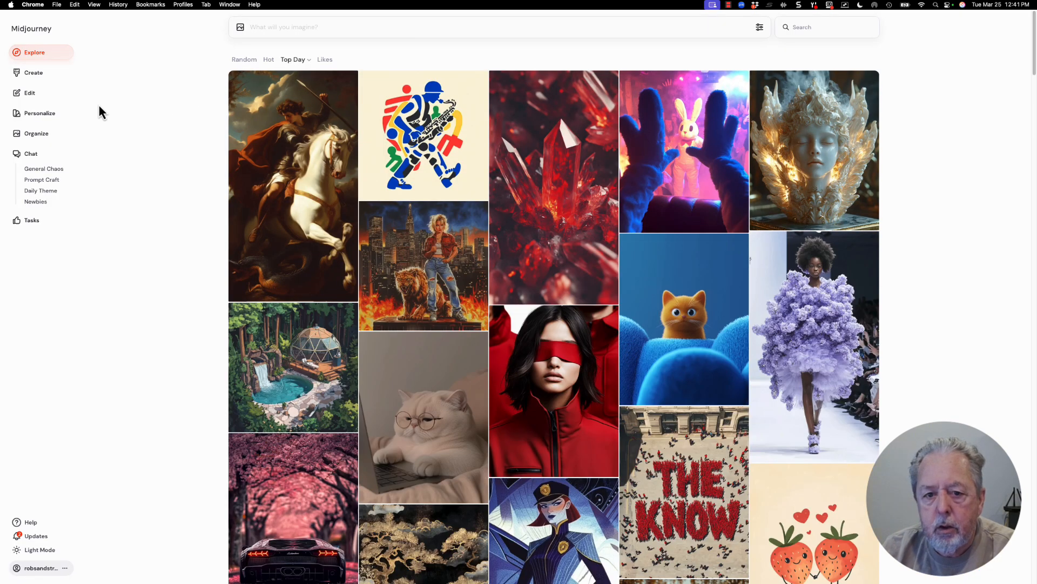
left_click(33, 72)
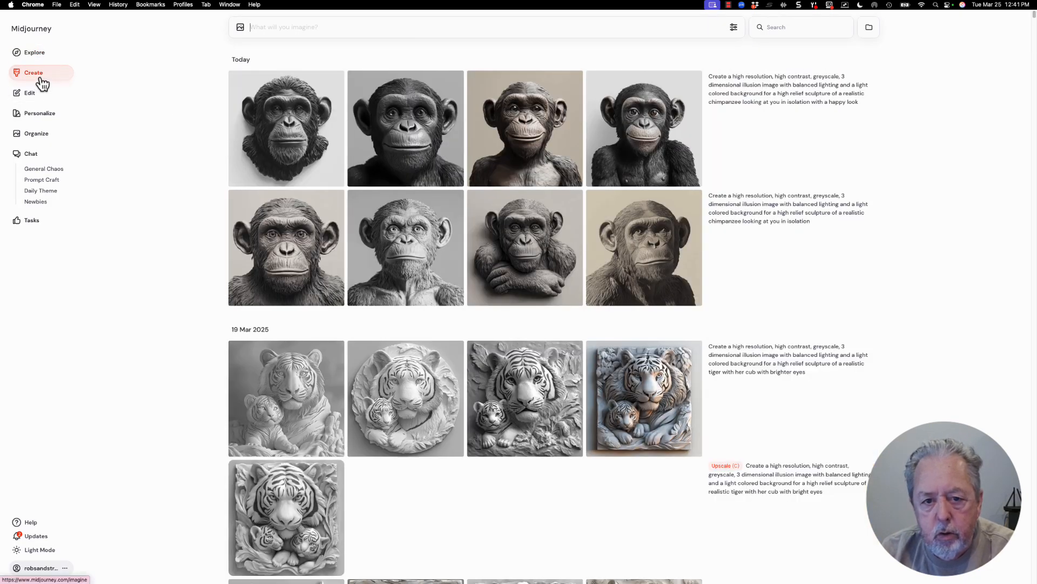
scroll("down", 3)
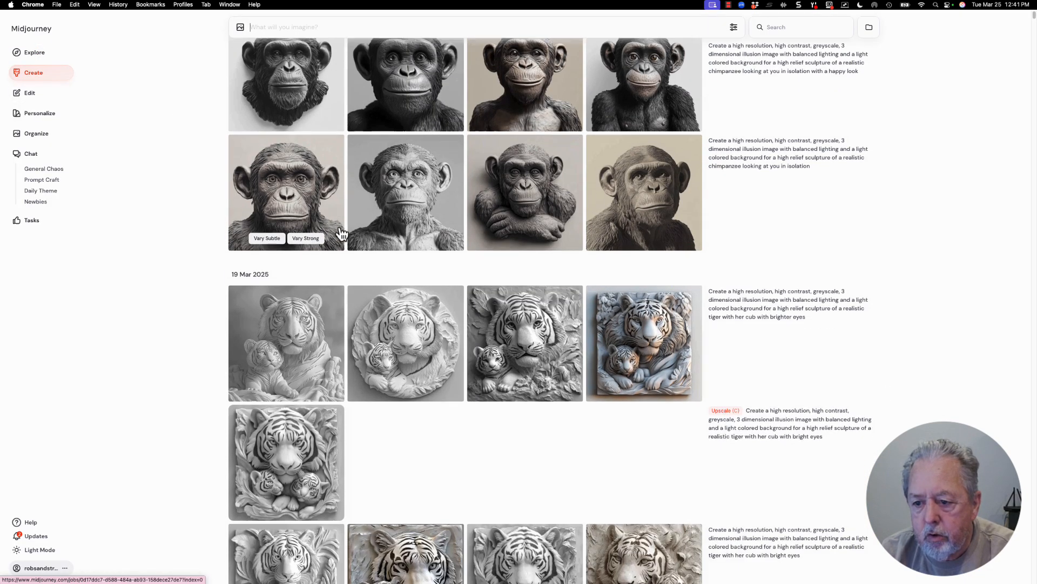
scroll("down", 3)
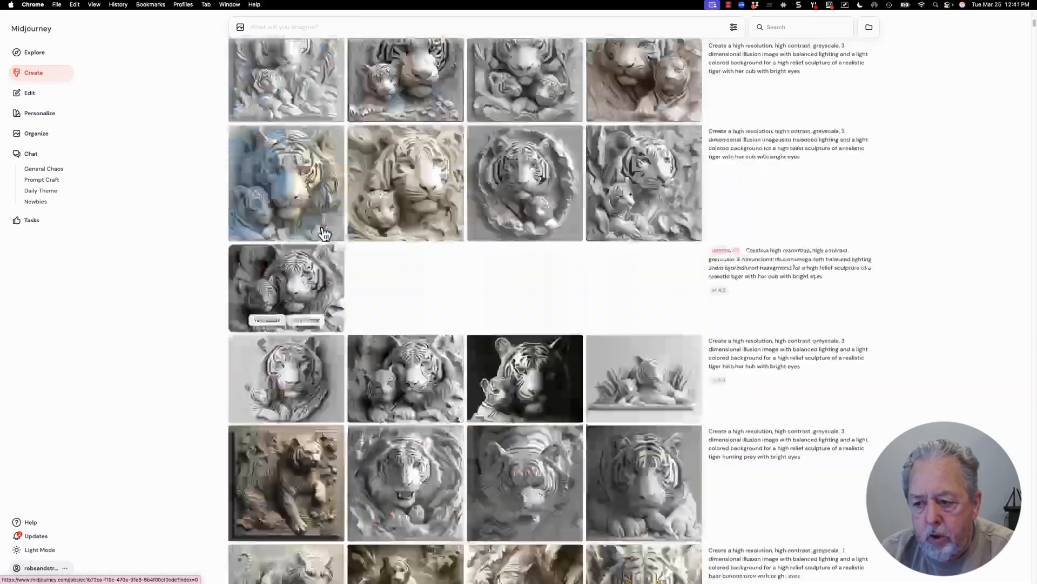
scroll("up", 3)
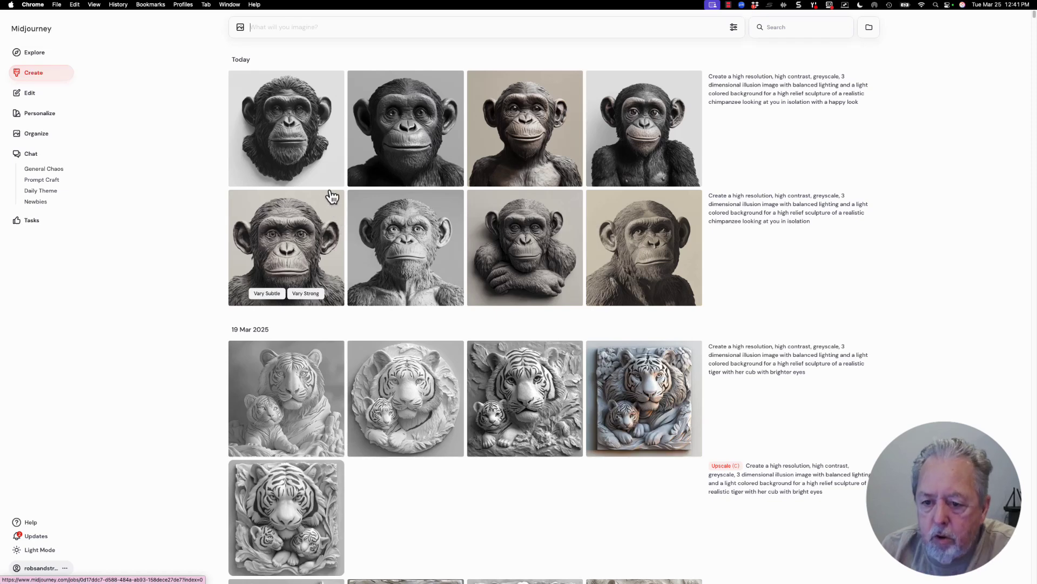
mouse_move(330, 174)
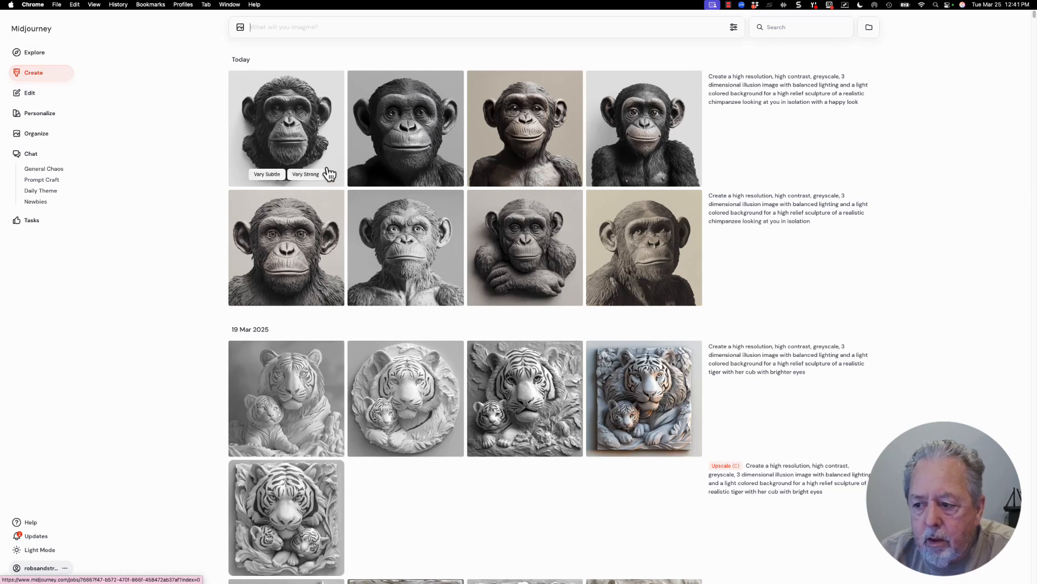
scroll("down", 3)
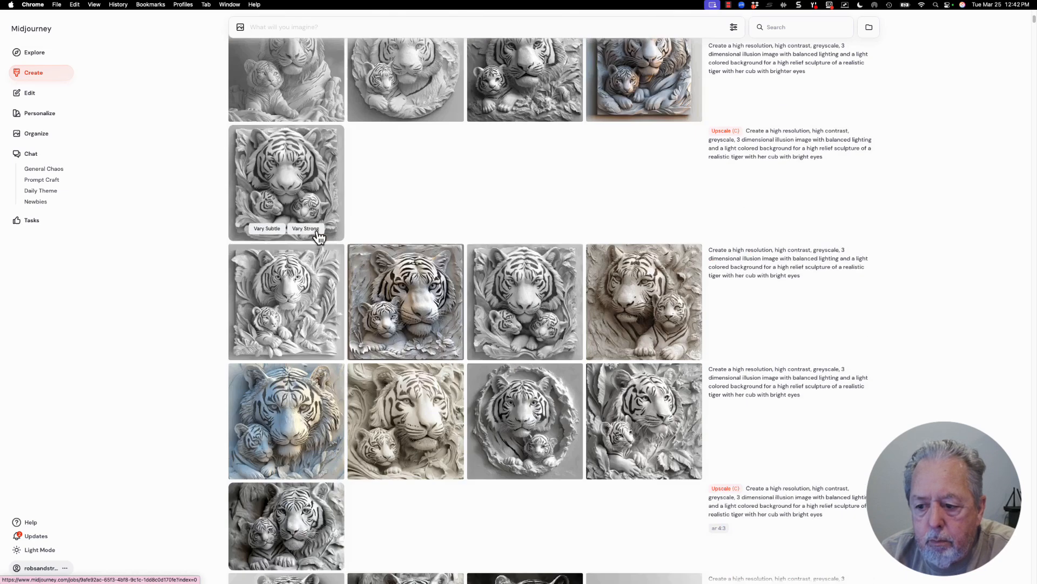
scroll("down", 3)
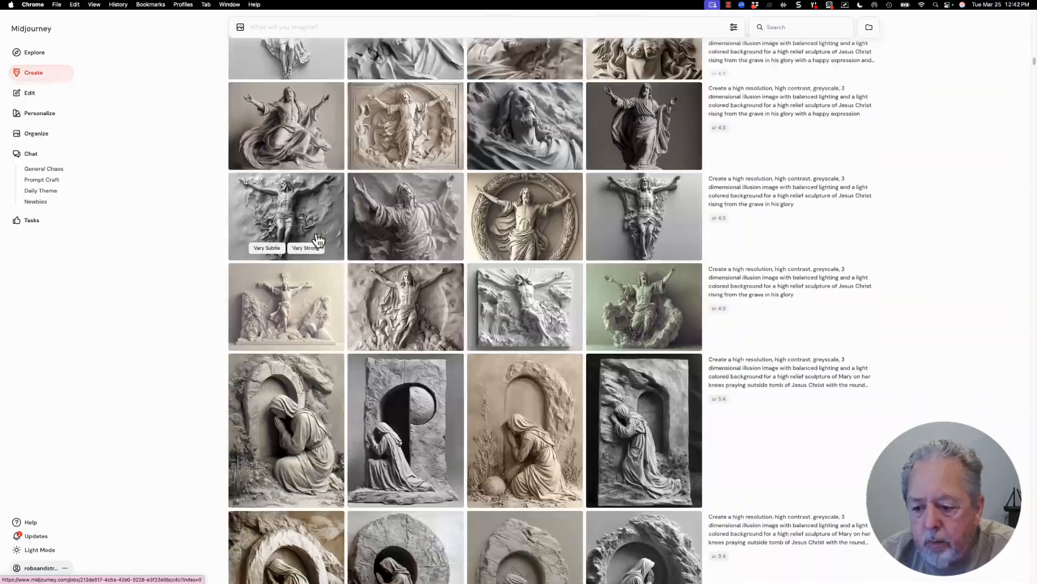
scroll("down", 3)
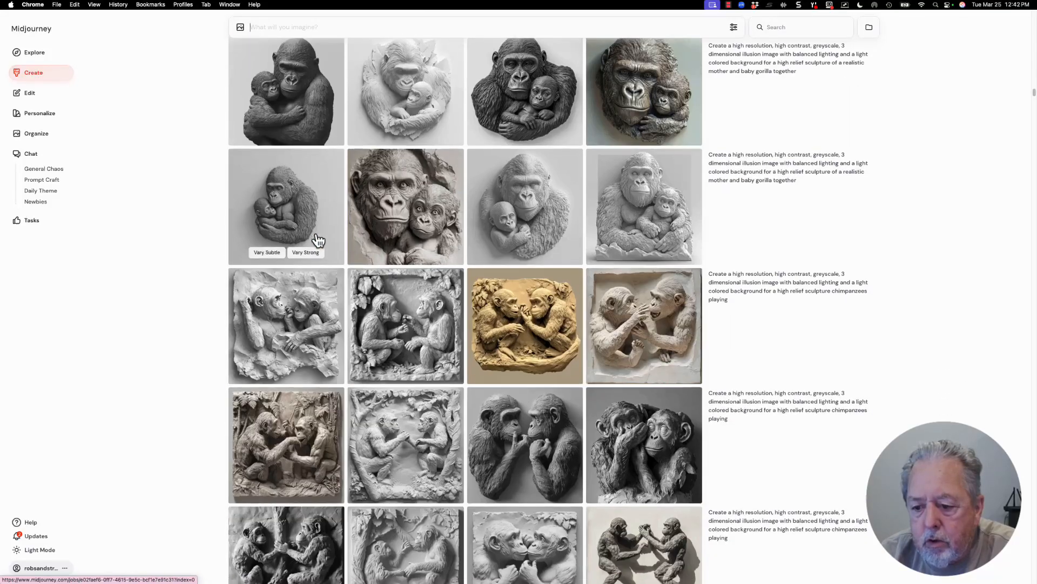
scroll("down", 3)
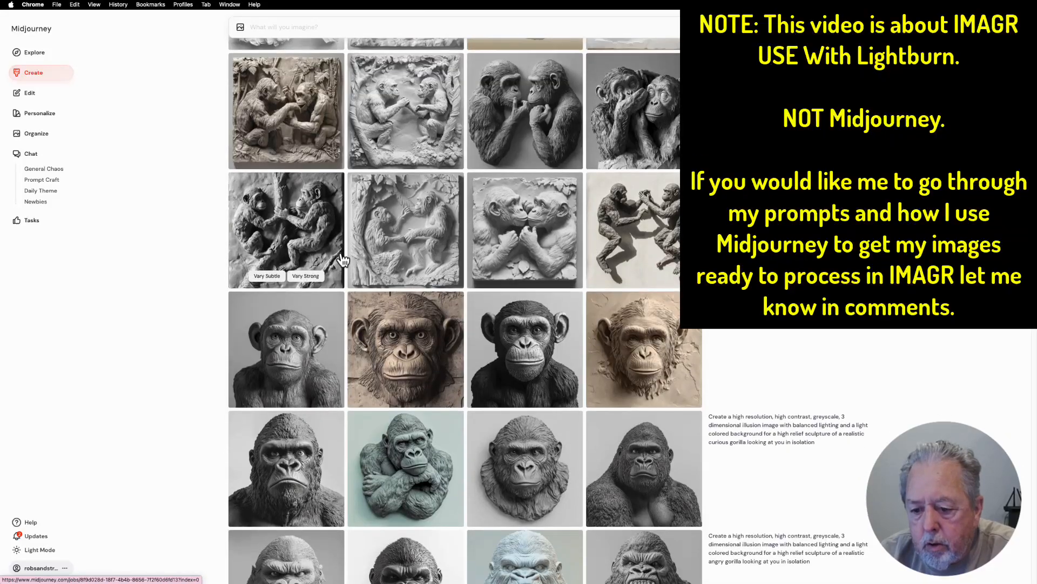
scroll("down", 3)
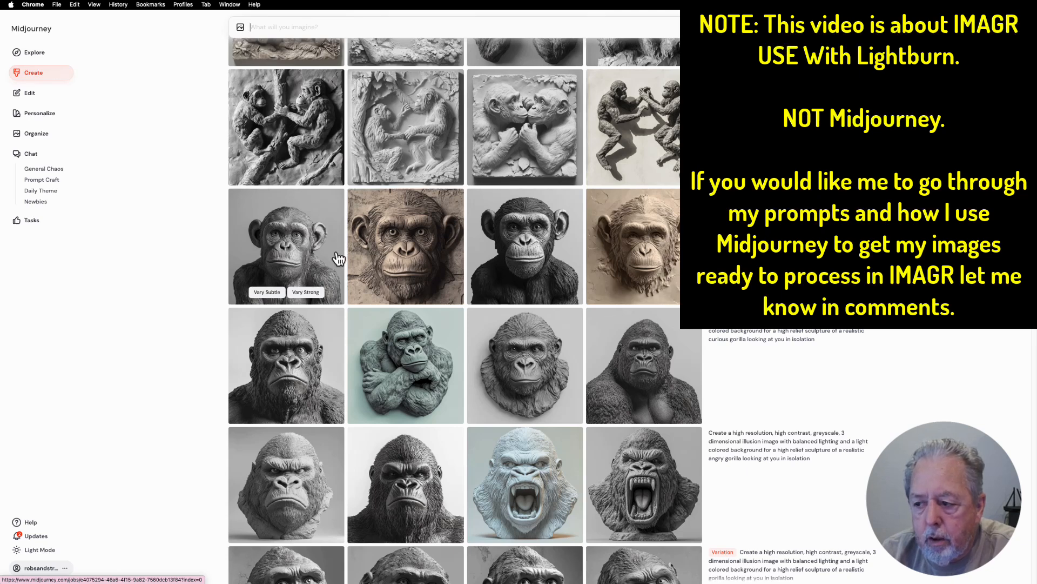
mouse_move(409, 252)
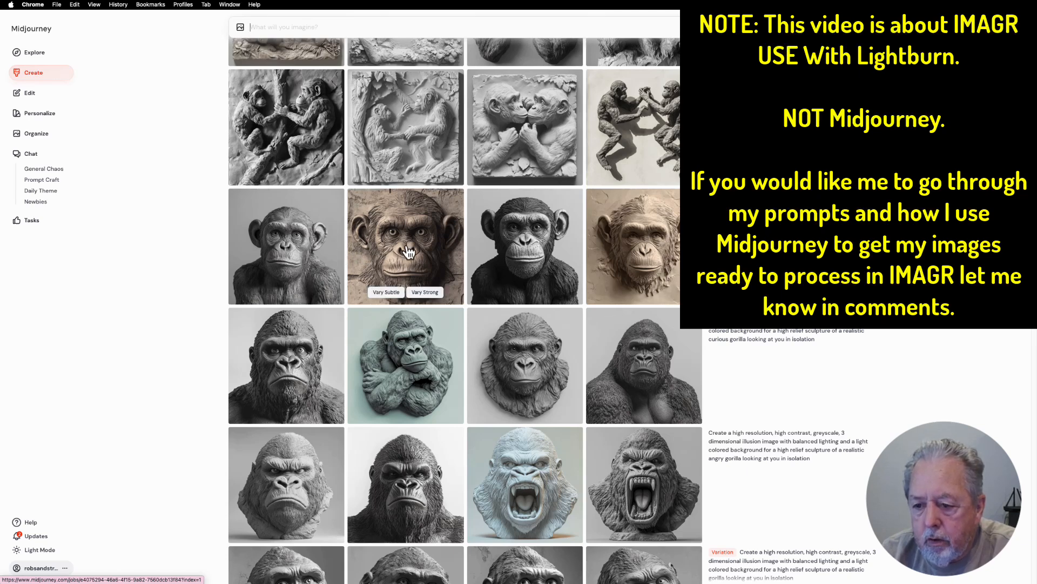
Open the brown sandstone chimpanzee relief thumbnail in the full-size viewer with its prompt.
left_click(405, 245)
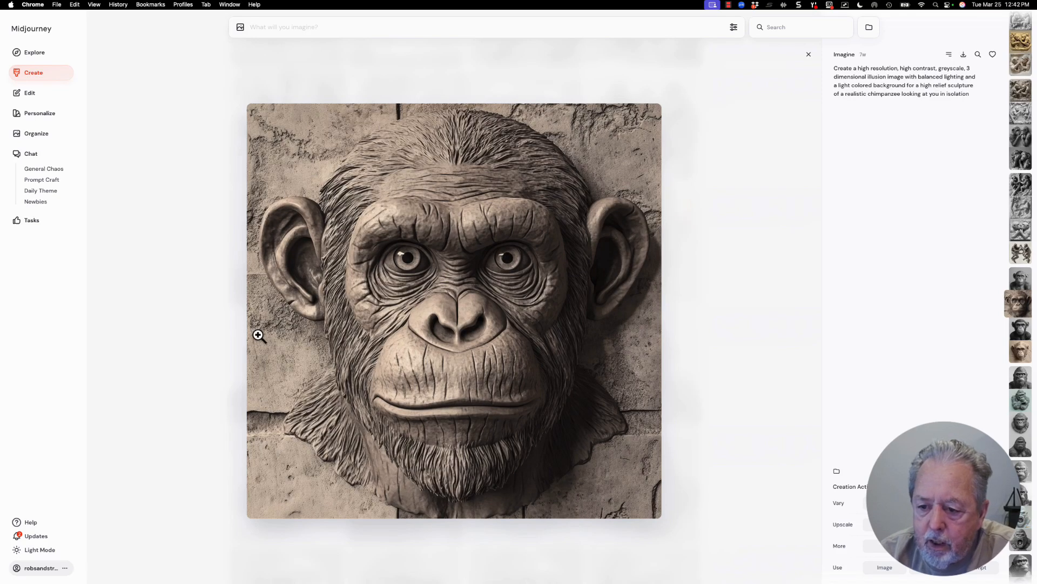
mouse_move(550, 304)
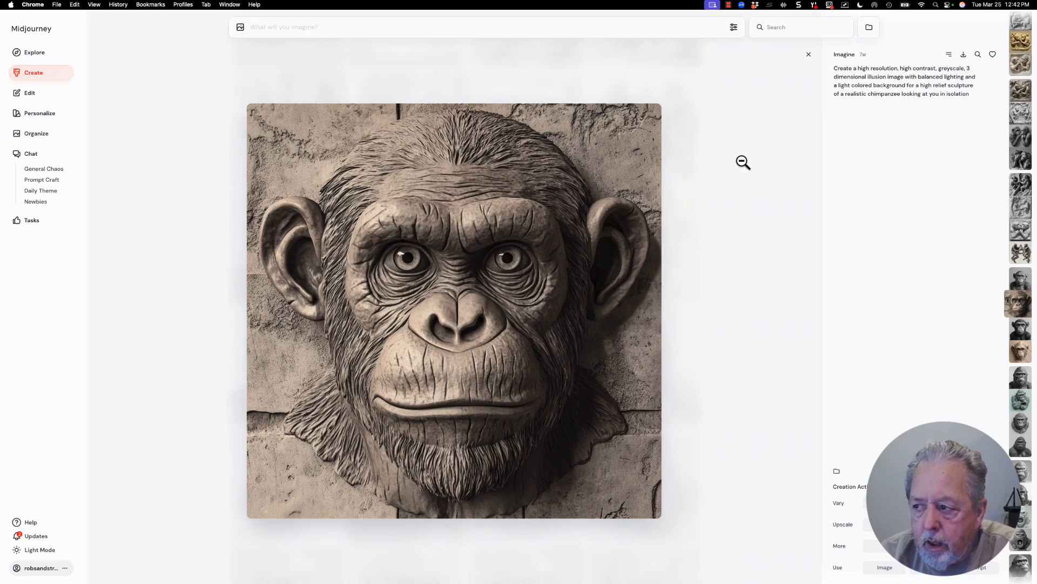
mouse_move(879, 64)
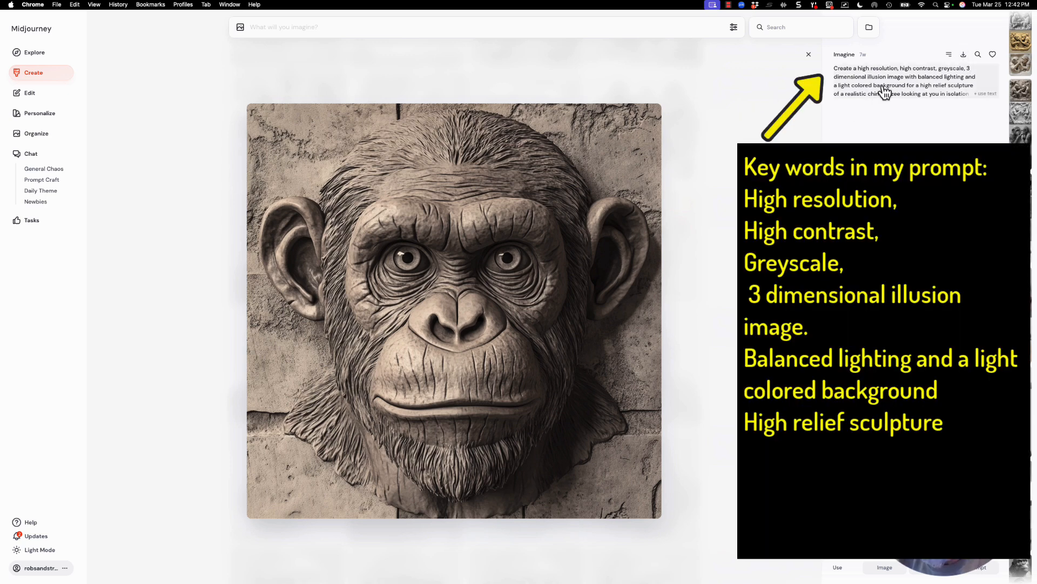
mouse_move(654, 164)
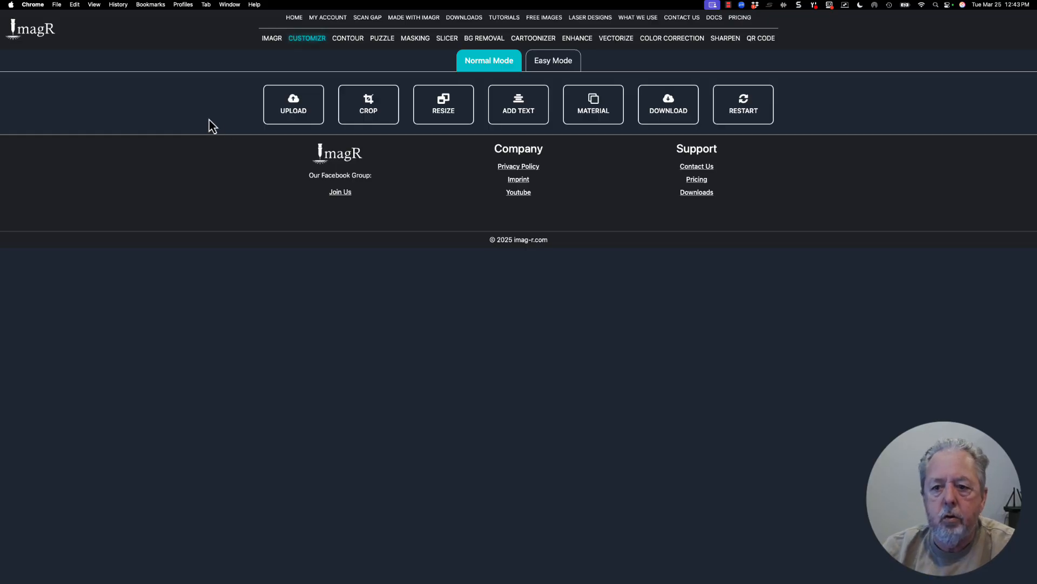
mouse_move(218, 130)
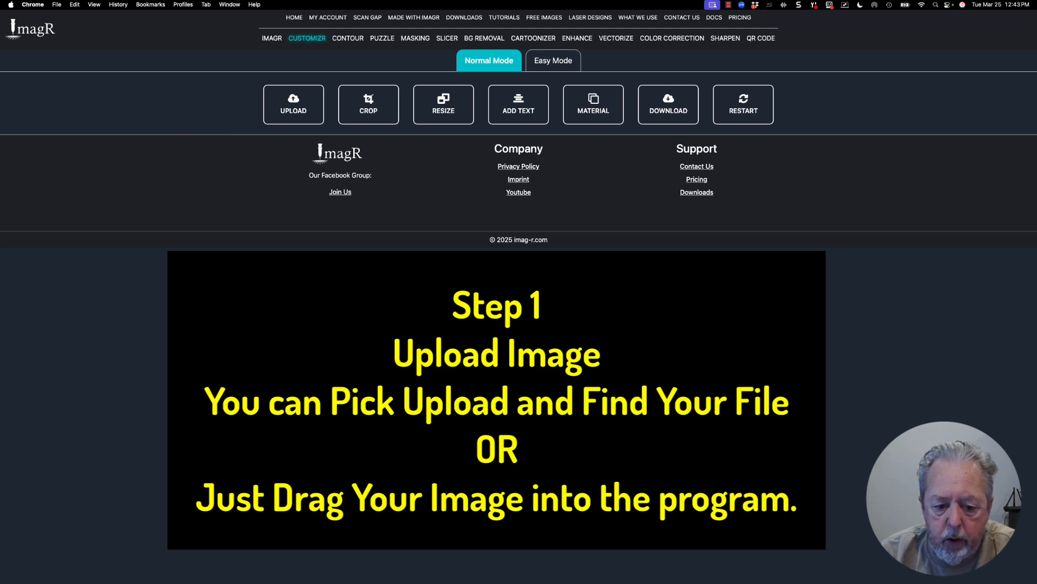
mouse_move(217, 73)
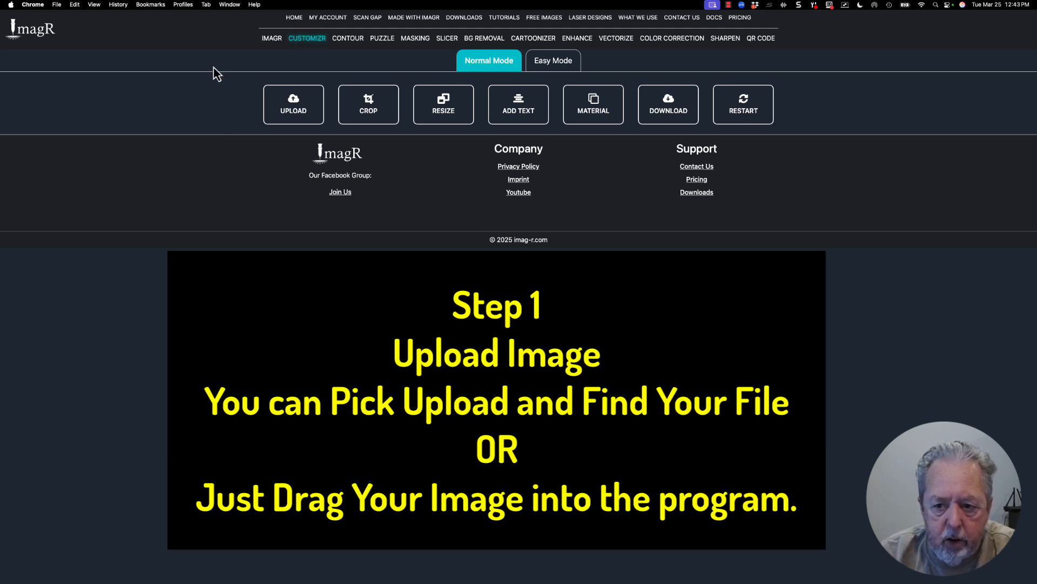
mouse_move(293, 107)
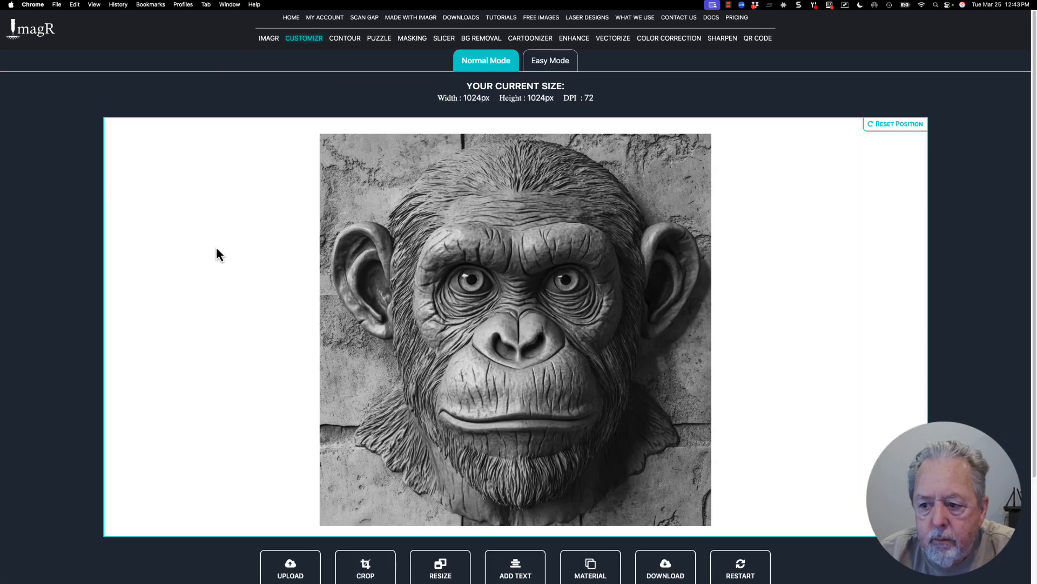
mouse_move(292, 258)
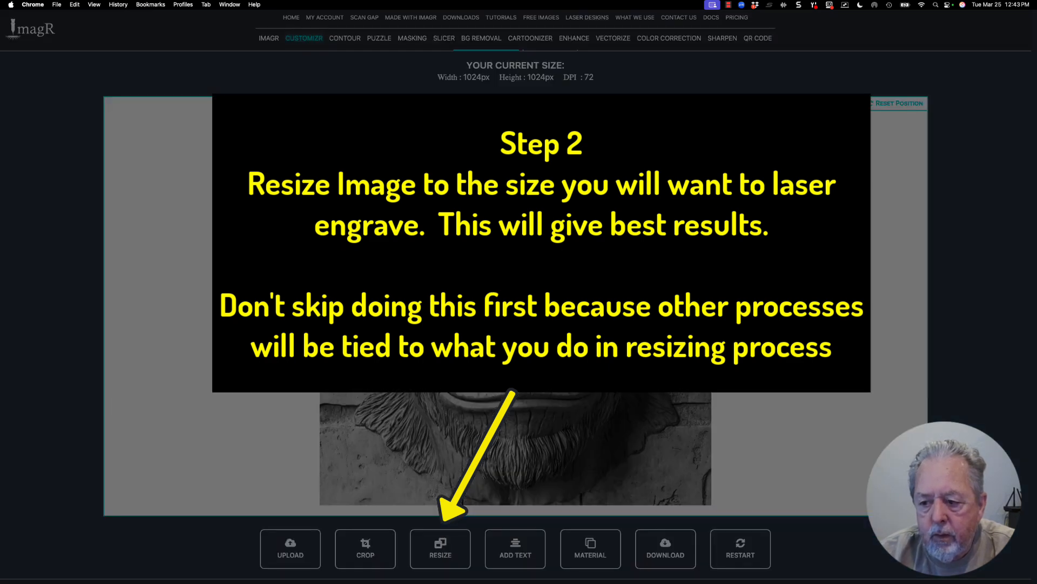
Open ImagR's Resize dialog, switch Measurement to inches, and edit the width for 9 inches.
left_click(440, 548)
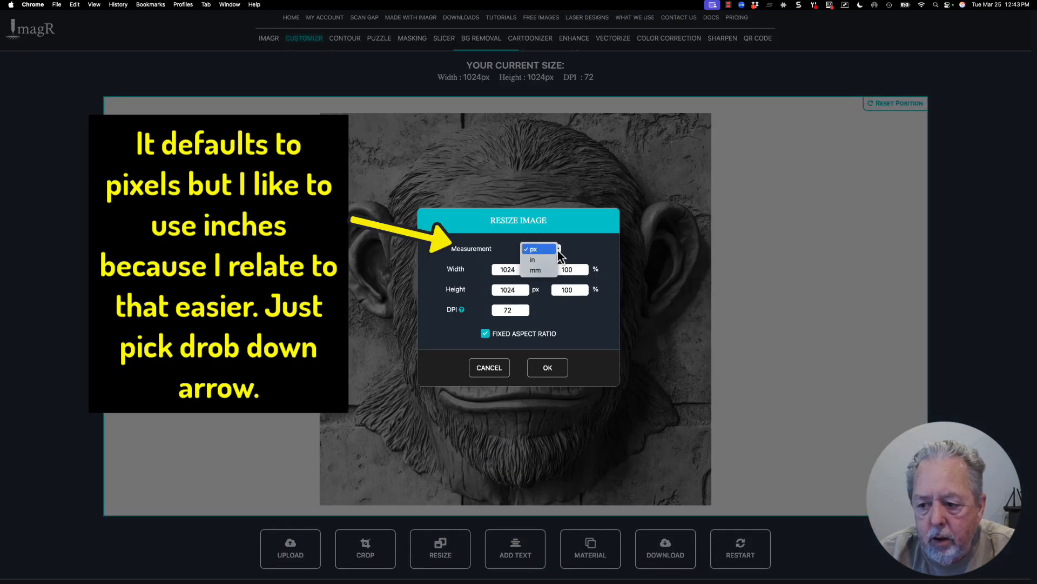
left_click(532, 259)
type("9")
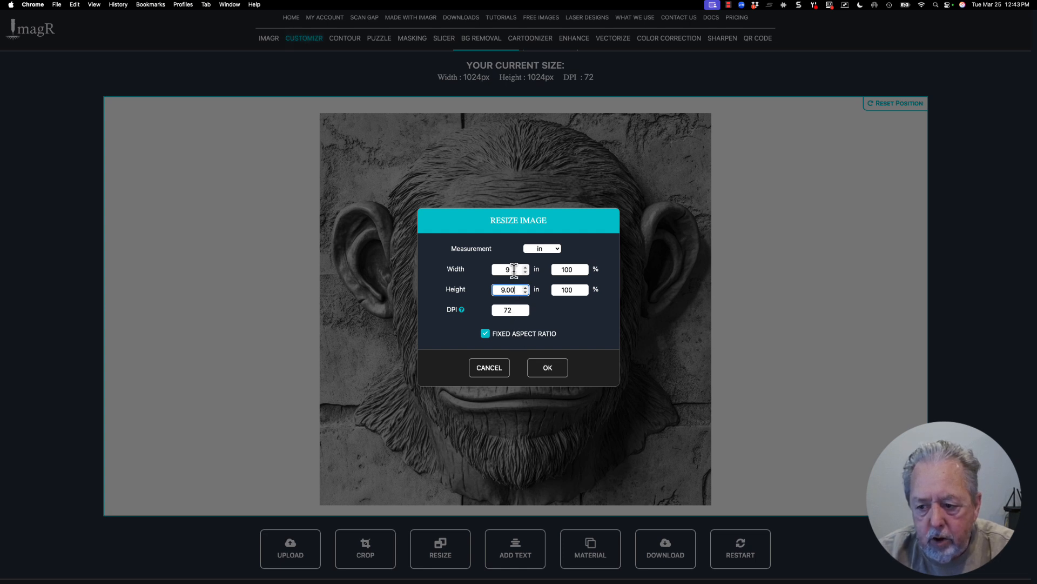
left_click(525, 268)
type("305")
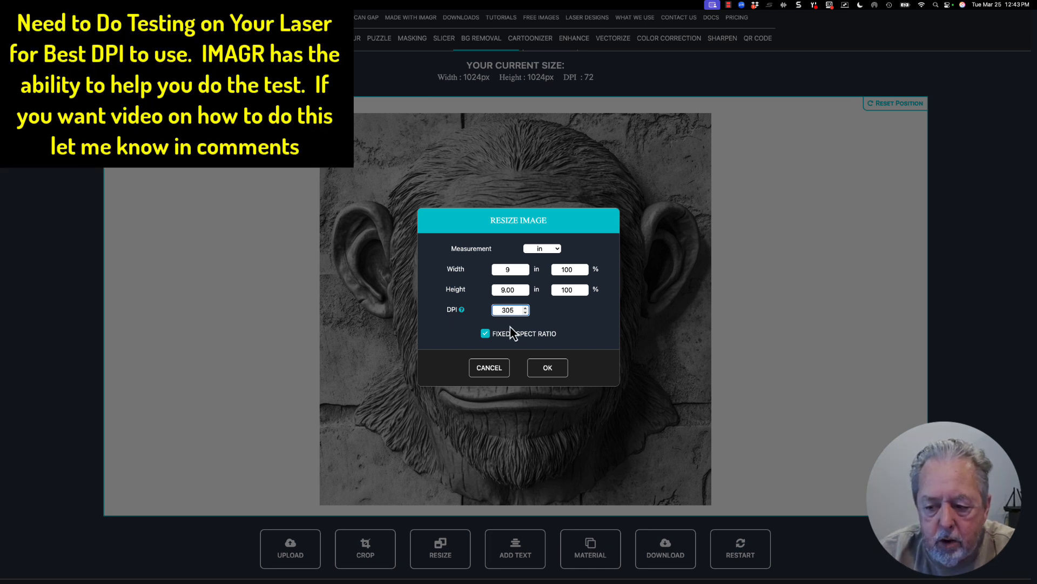
mouse_move(553, 323)
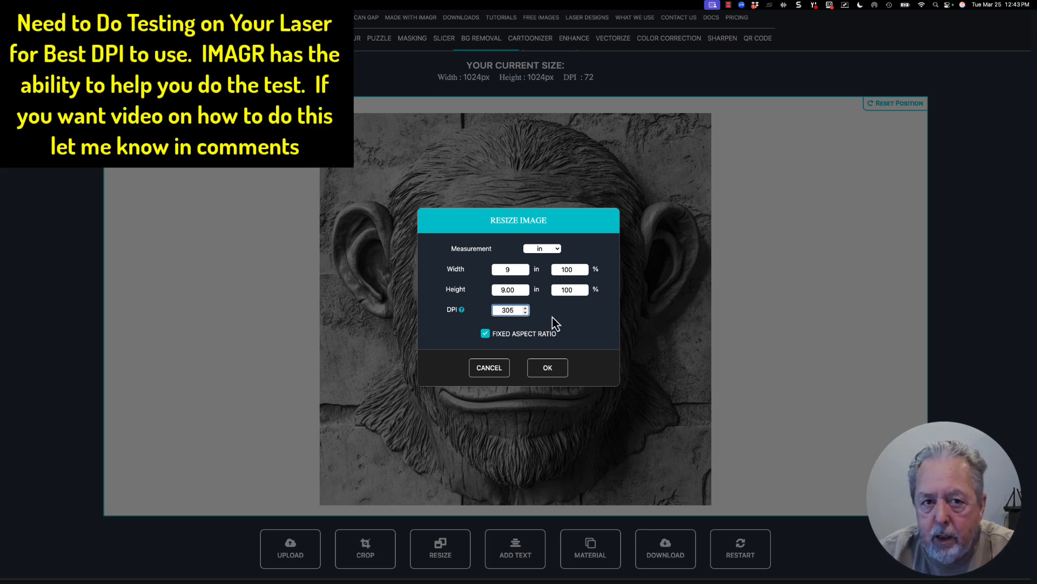
mouse_move(546, 330)
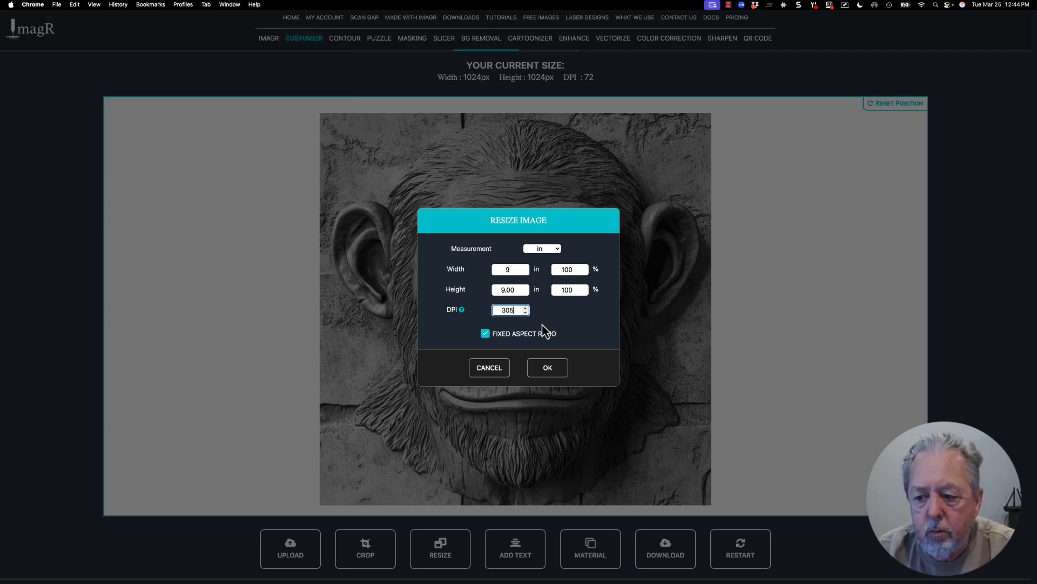
mouse_move(547, 368)
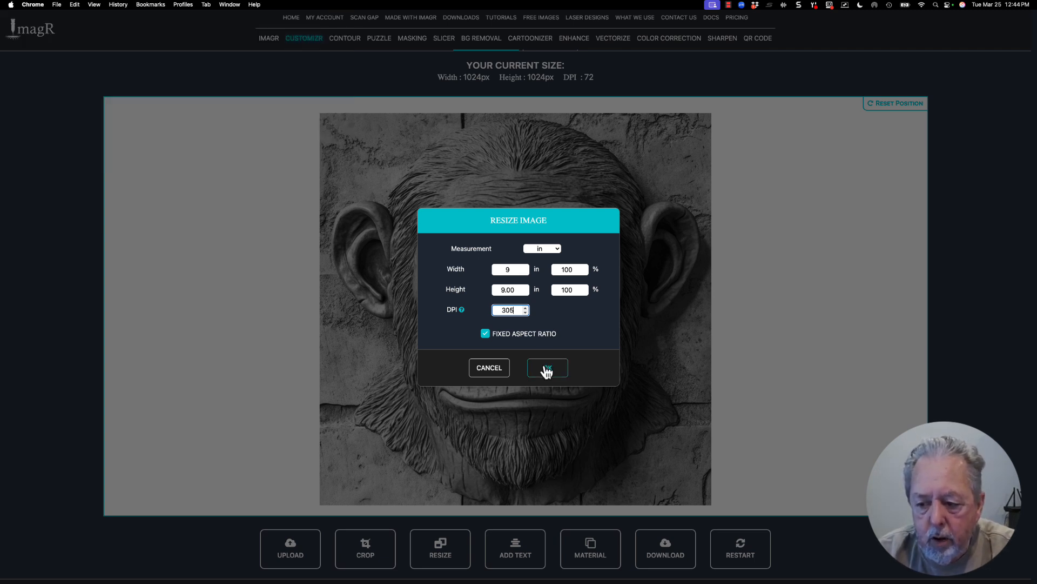
left_click(548, 368)
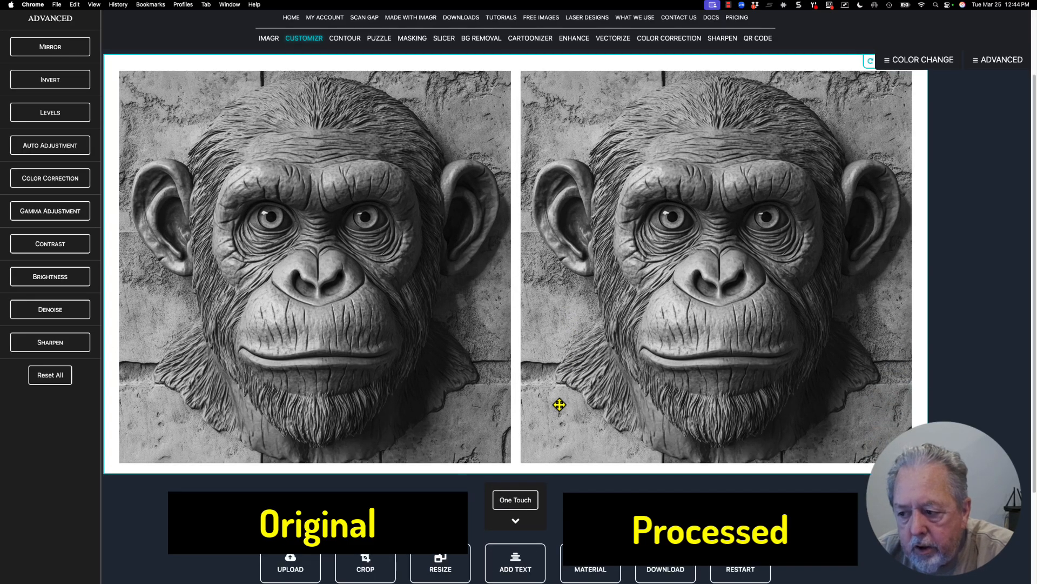
scroll("down", 3)
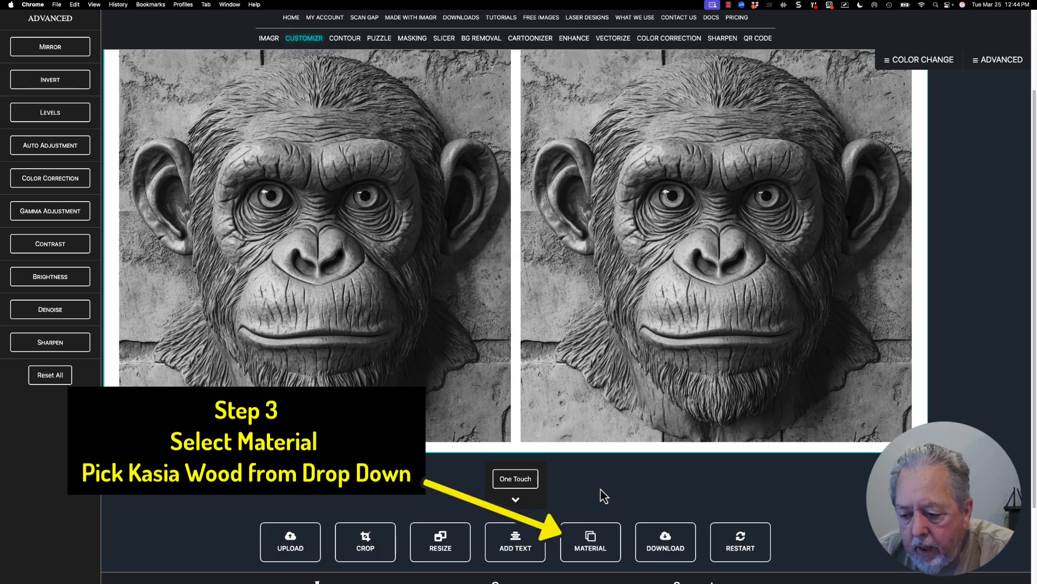
left_click(590, 541)
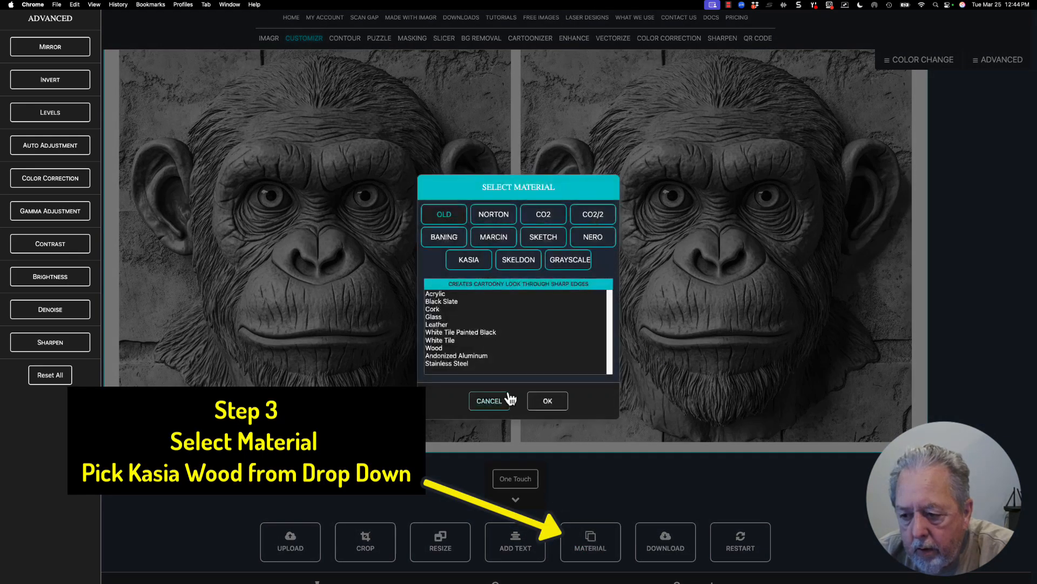
left_click(468, 259)
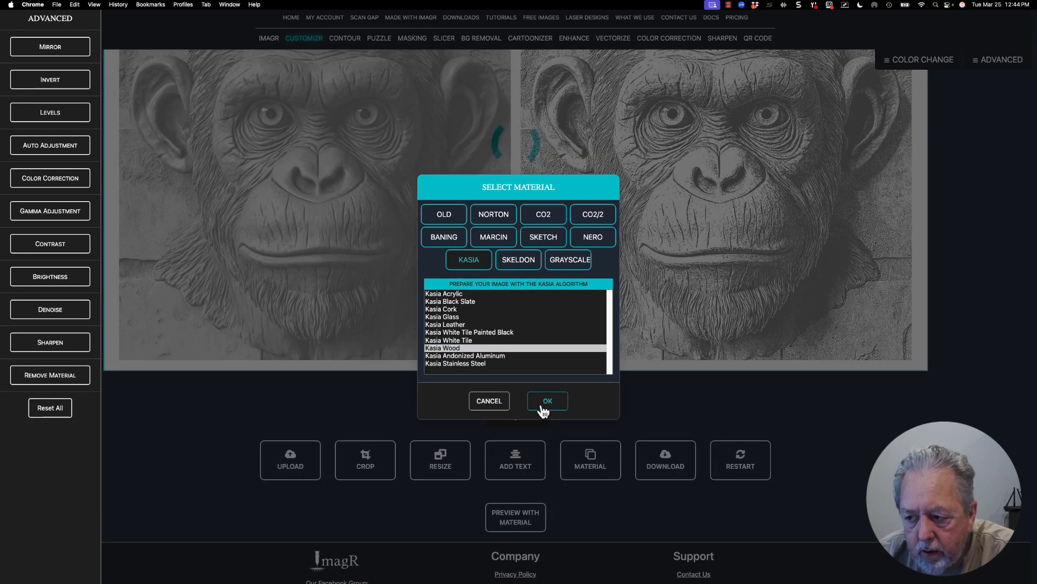
left_click(546, 401)
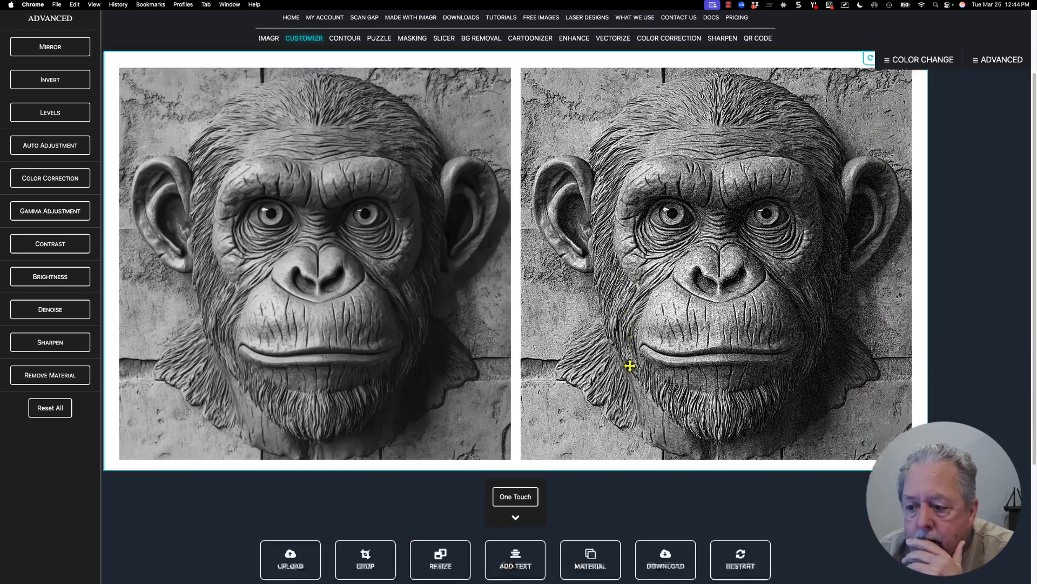
scroll("down", 3)
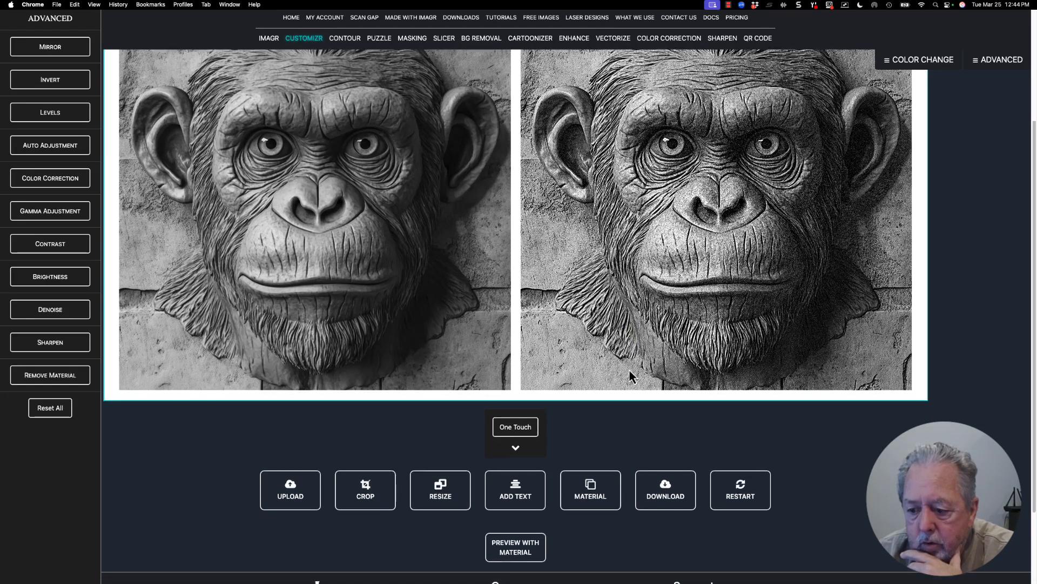
Uncheck Denoise and Sharpen 2 in the One Touch options and bring up Color Correction.
left_click(515, 448)
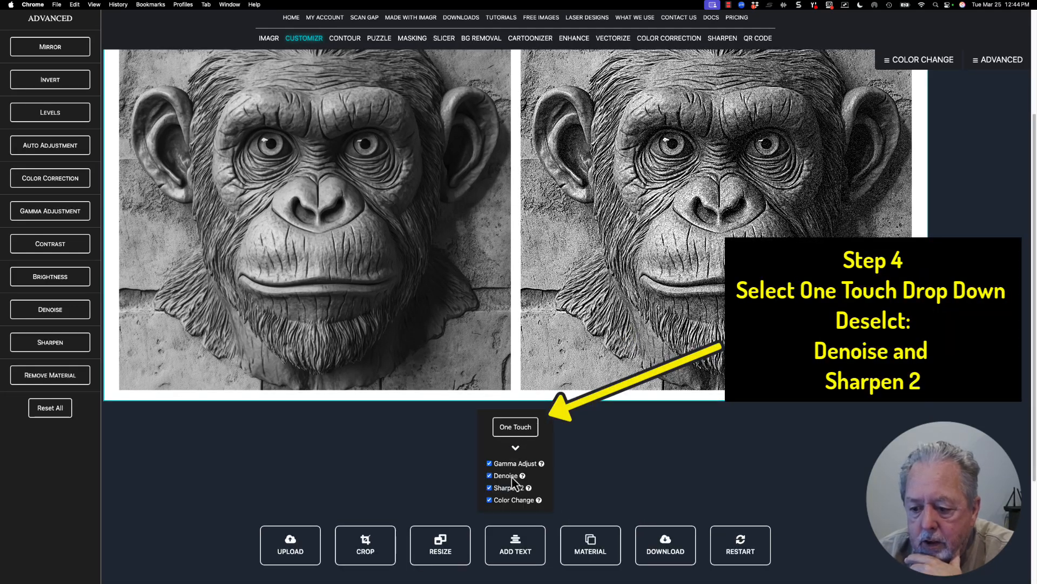
left_click(489, 475)
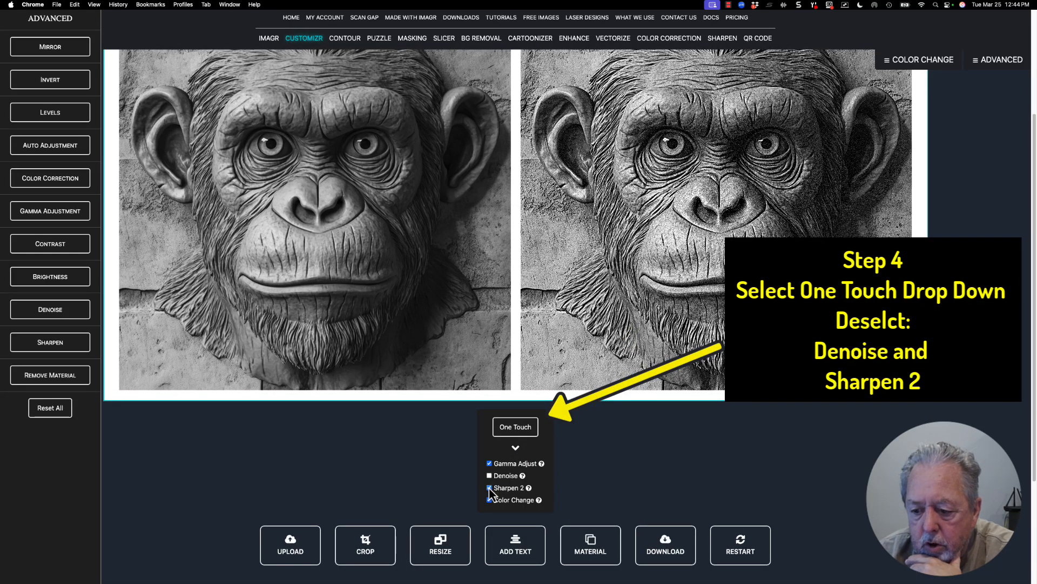
left_click(490, 487)
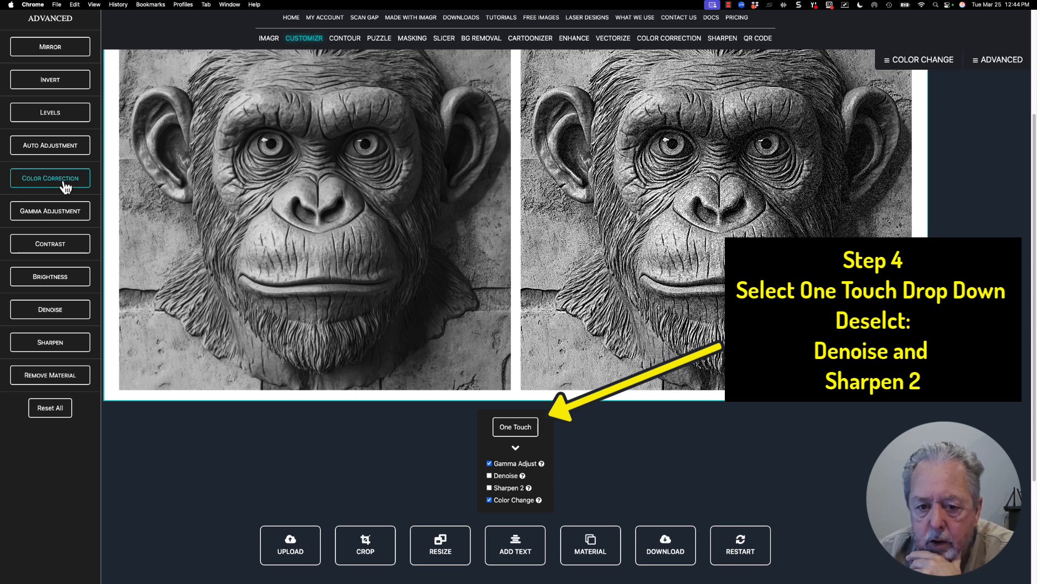
left_click(50, 177)
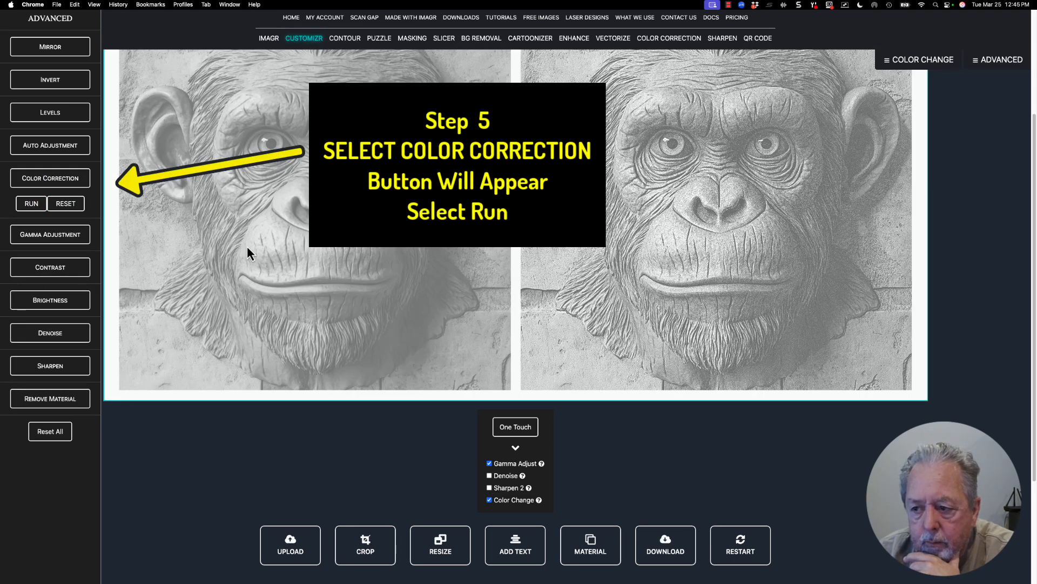
mouse_move(295, 265)
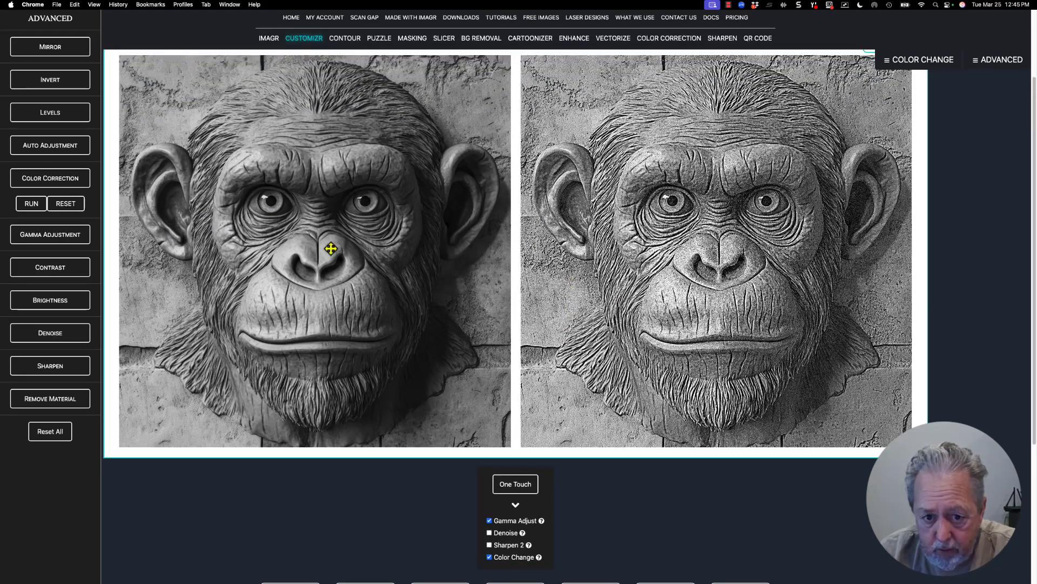
Select Gamma Adjustment and drag its slider down to 1.3.
left_click(50, 234)
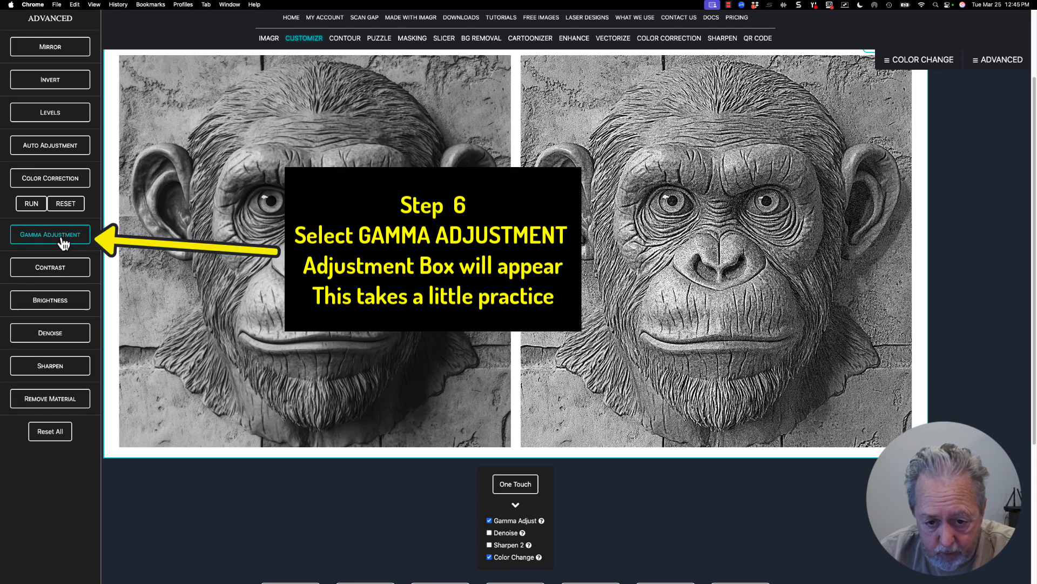
left_click(49, 234)
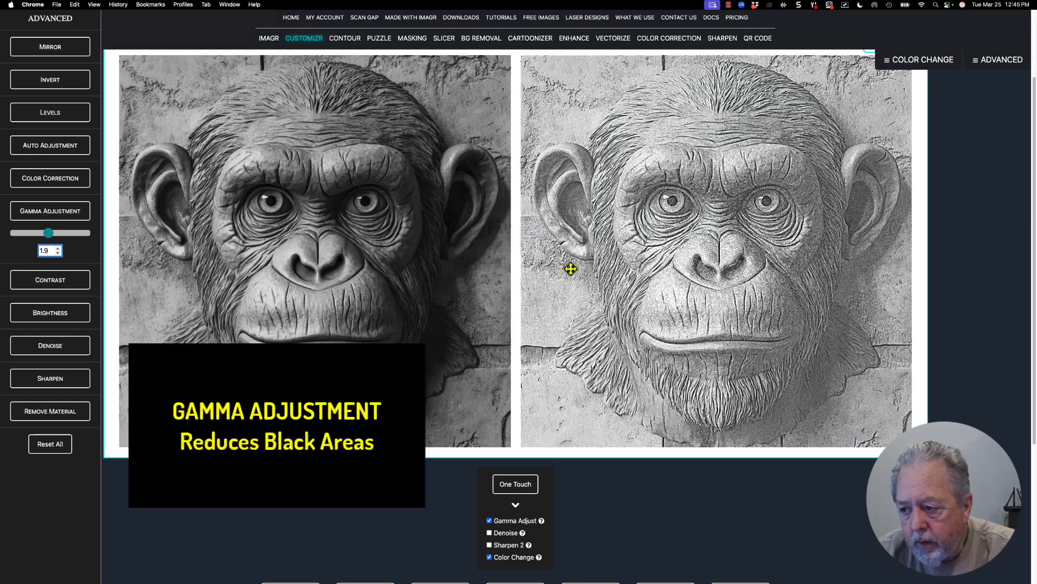
mouse_move(665, 129)
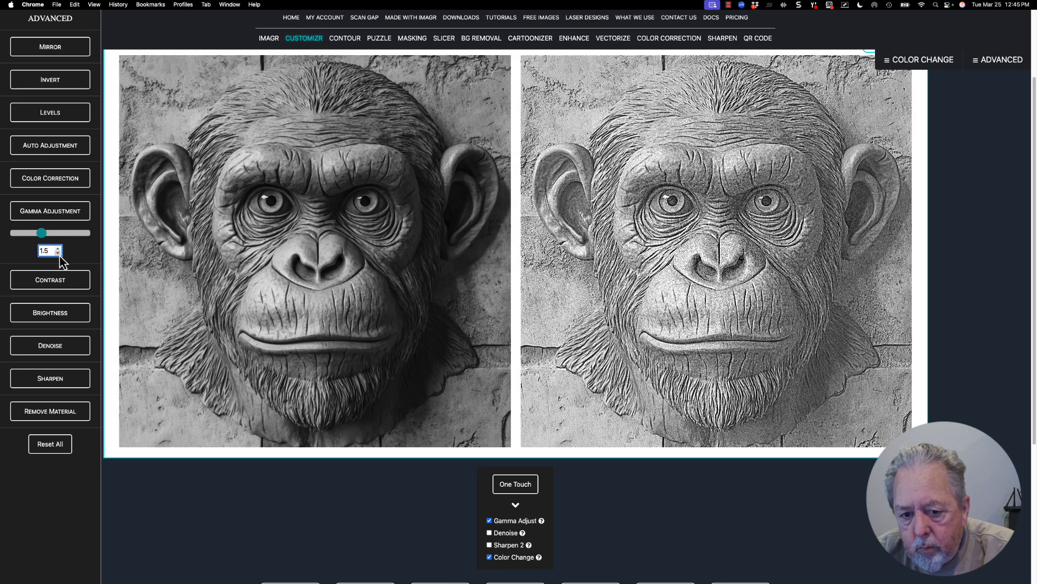
left_click_drag(41, 232, 38, 232)
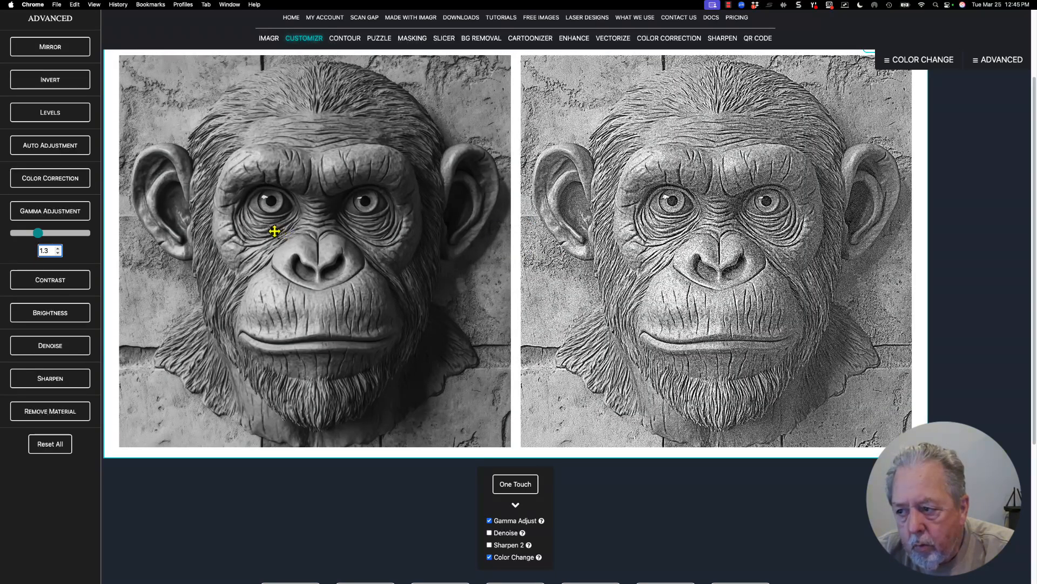
mouse_move(205, 233)
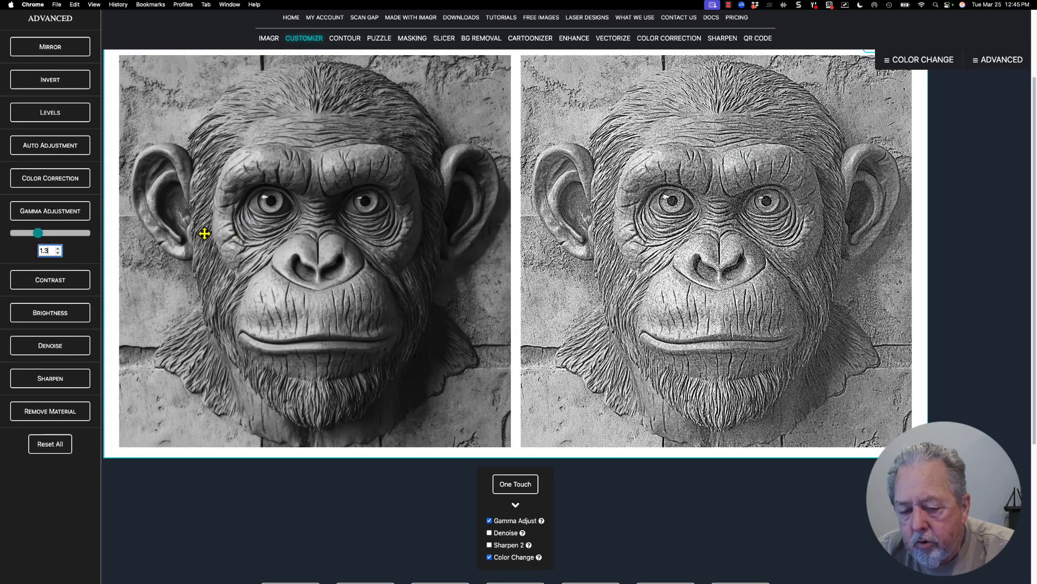
mouse_move(497, 236)
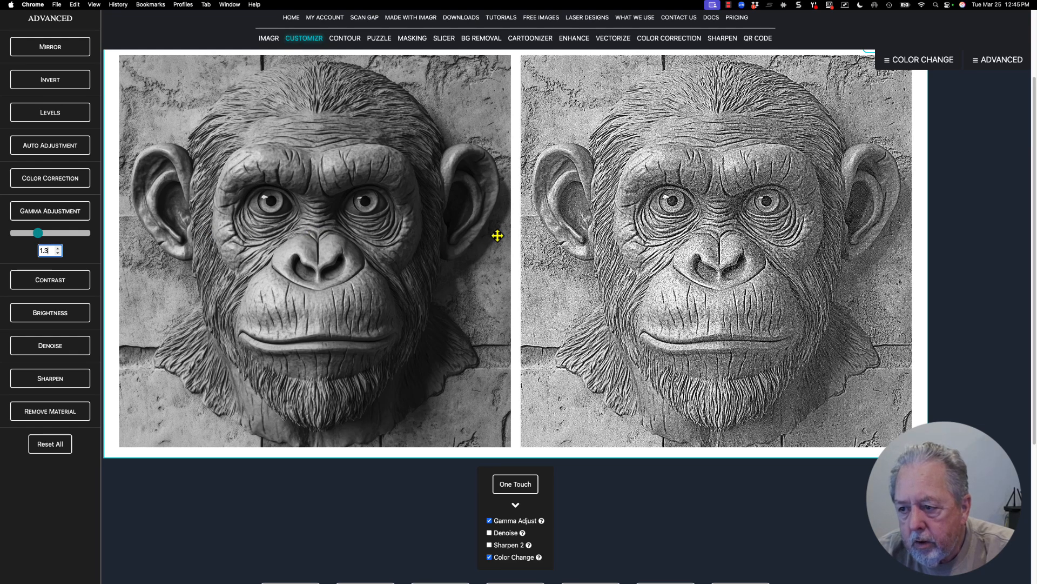
mouse_move(447, 221)
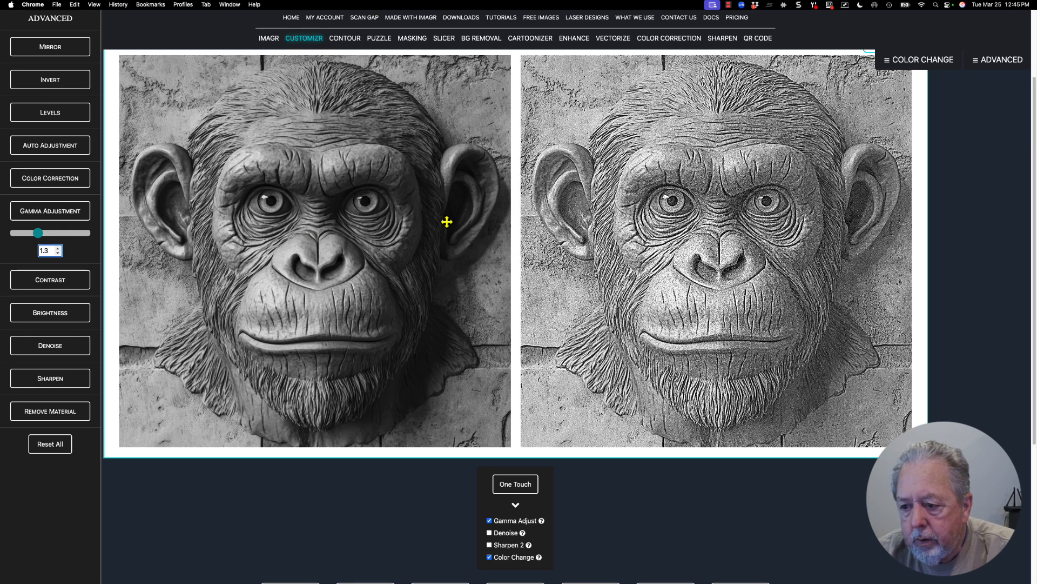
mouse_move(640, 242)
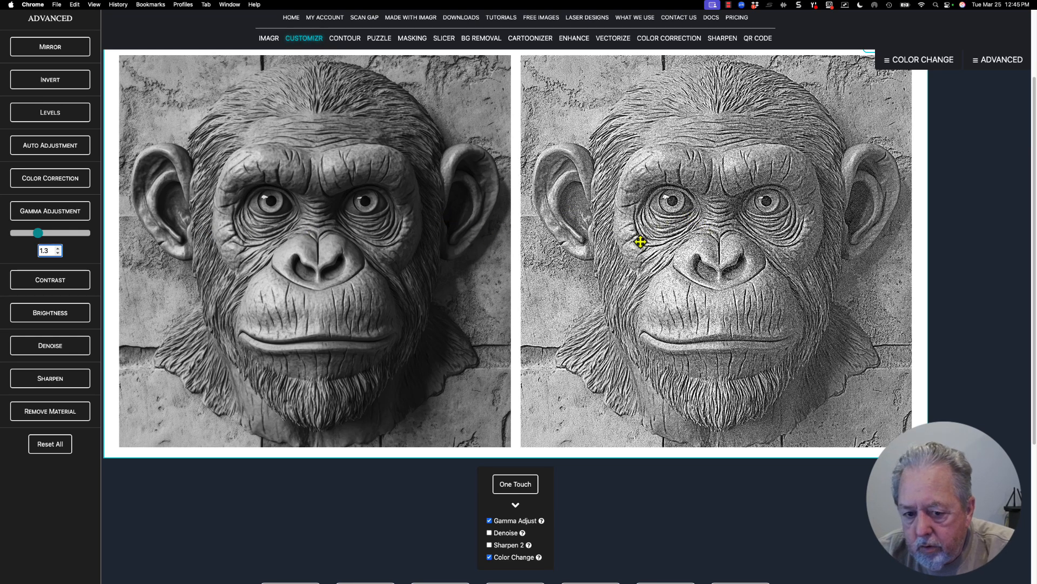
mouse_move(541, 508)
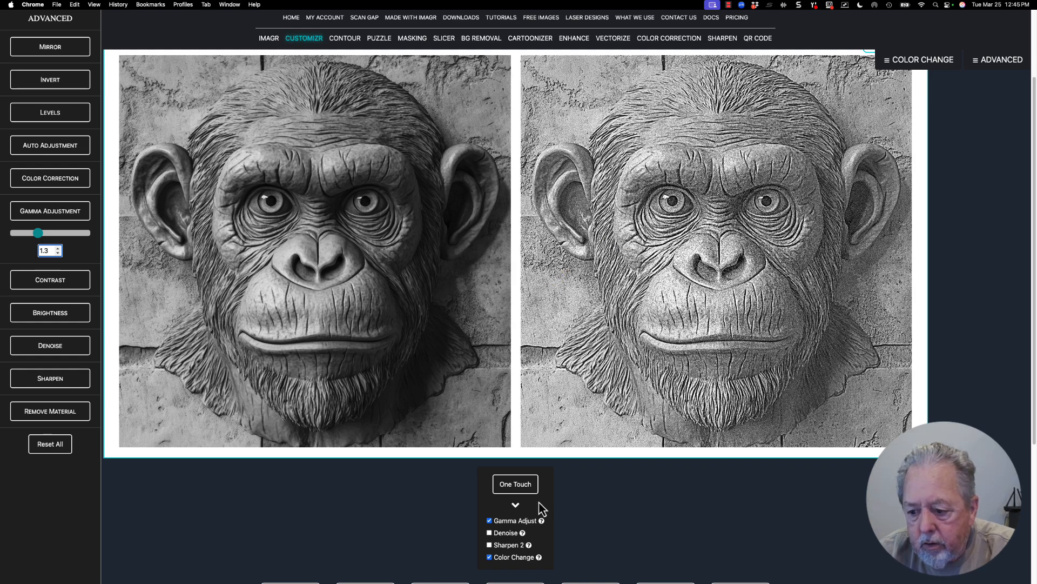
Apply the KASIA material algorithm 'Kasia Wood' to the chimp image.
left_click(589, 494)
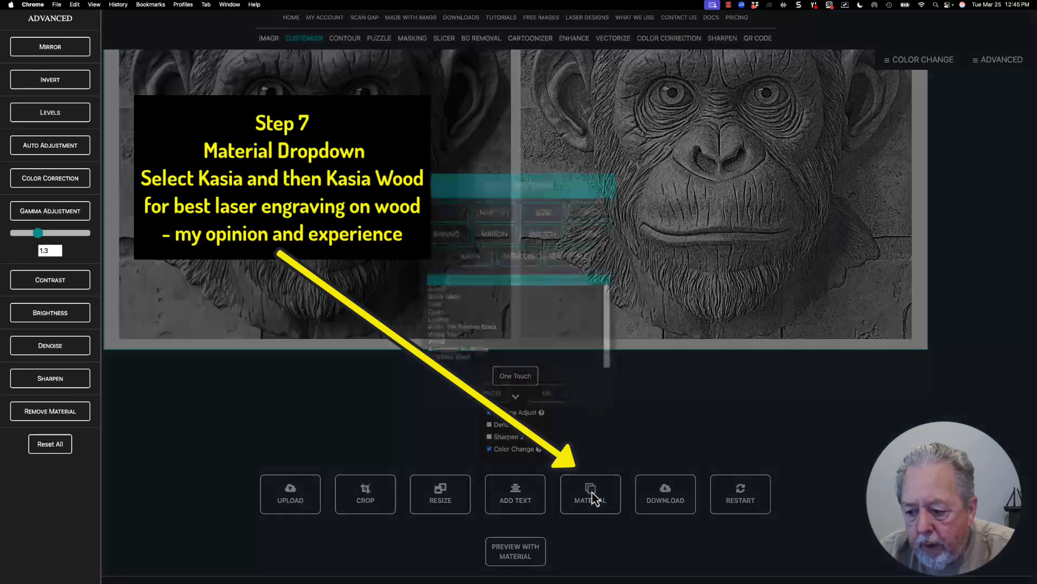
left_click(589, 493)
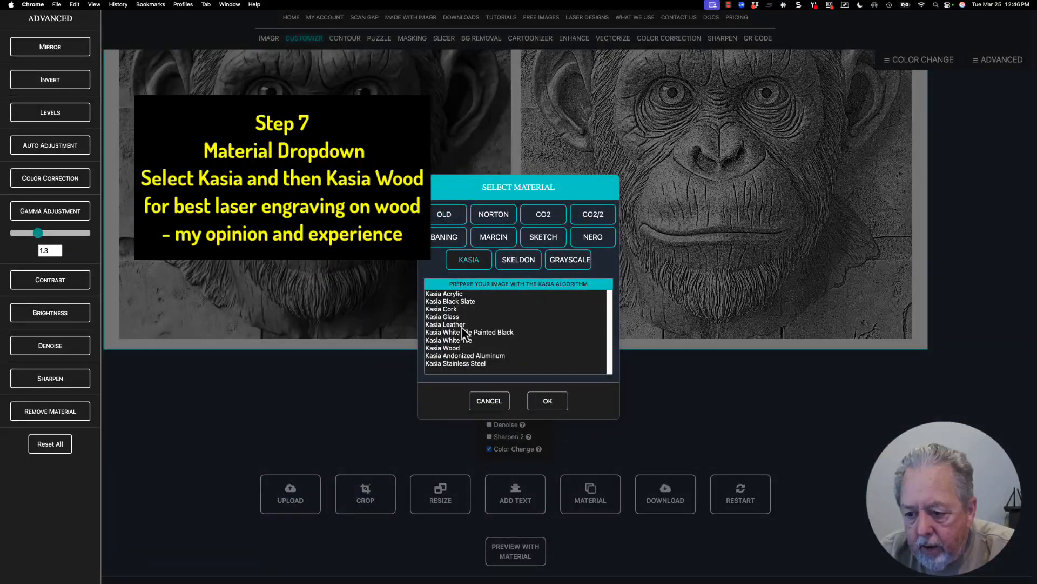
left_click(442, 348)
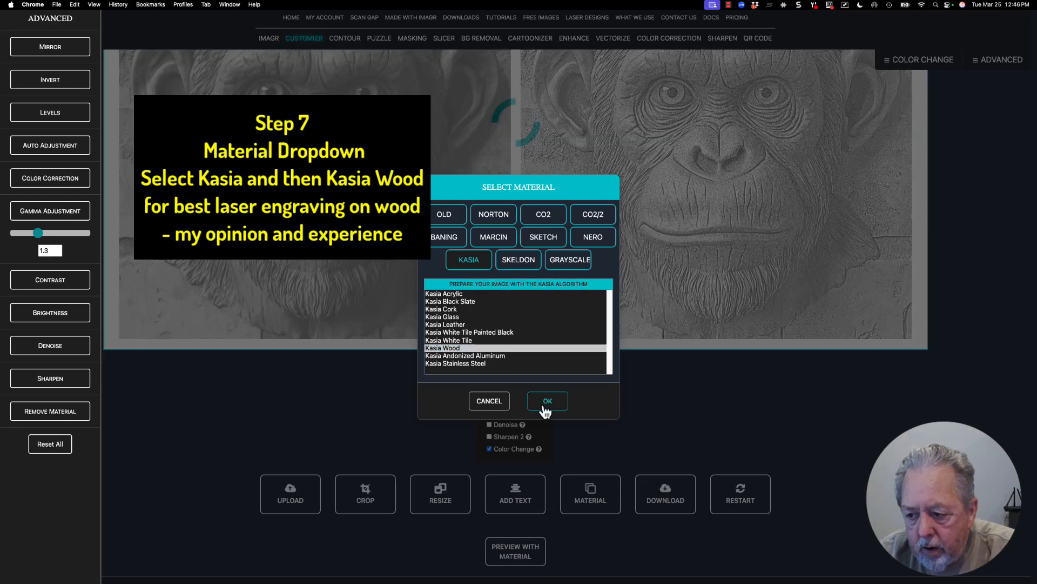
left_click(547, 400)
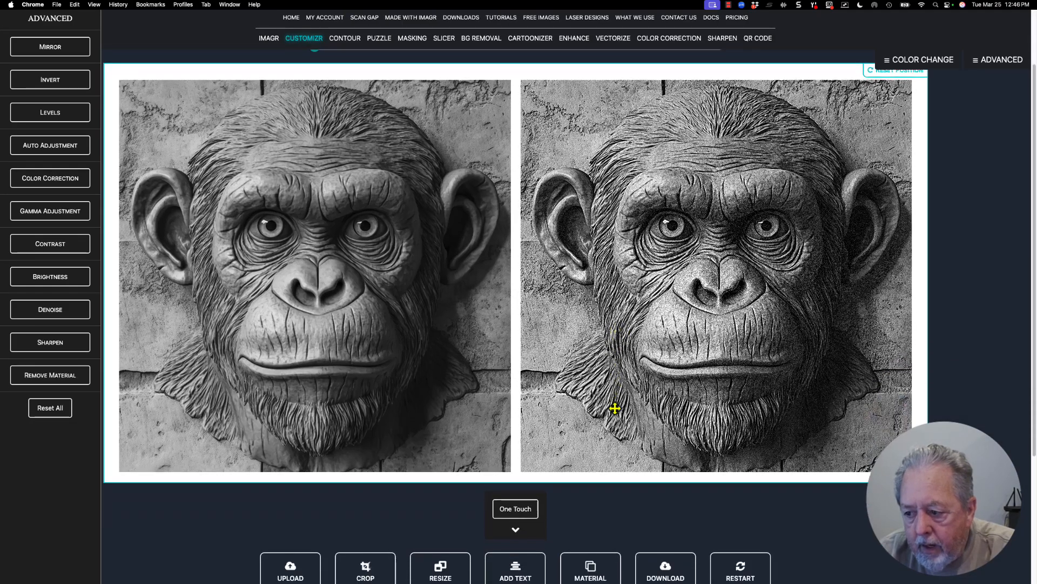
scroll("down", 3)
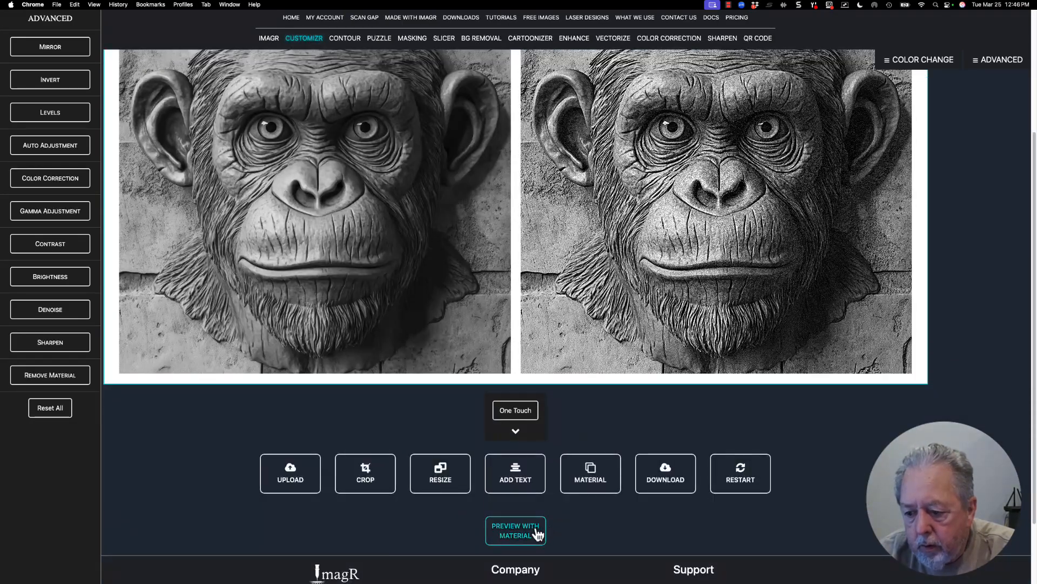
left_click(515, 530)
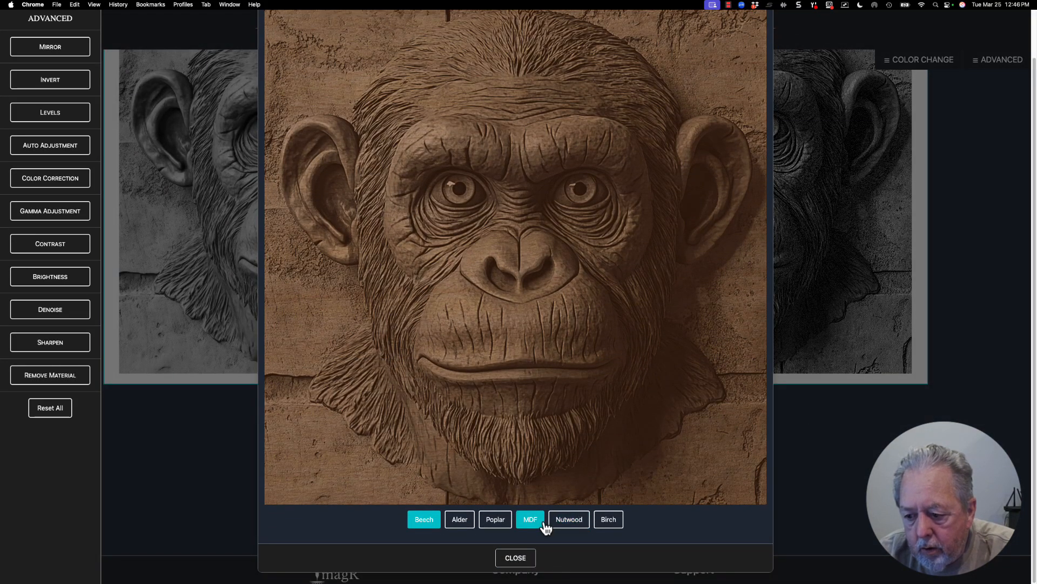
left_click(607, 518)
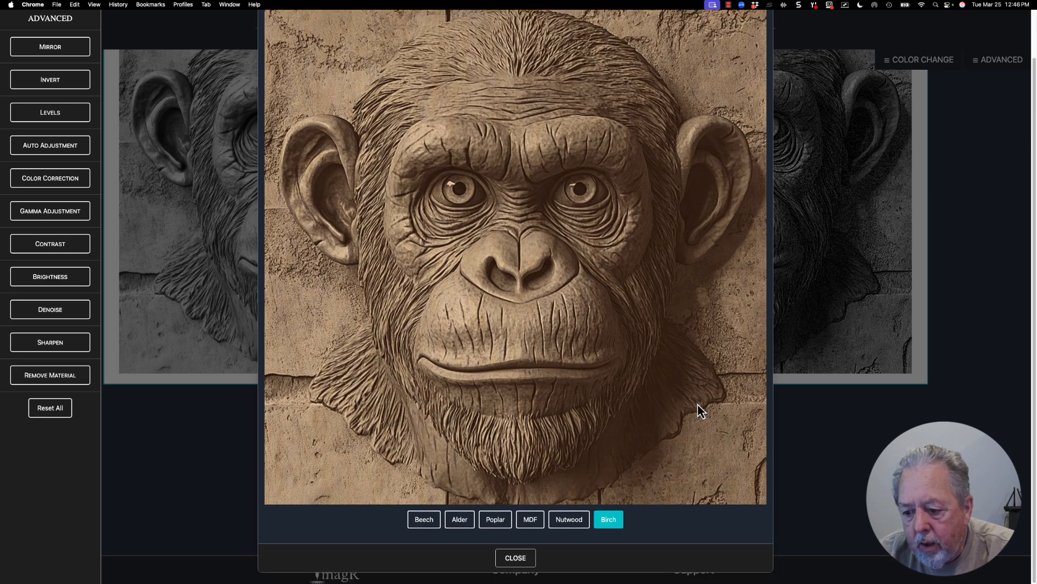
left_click(515, 557)
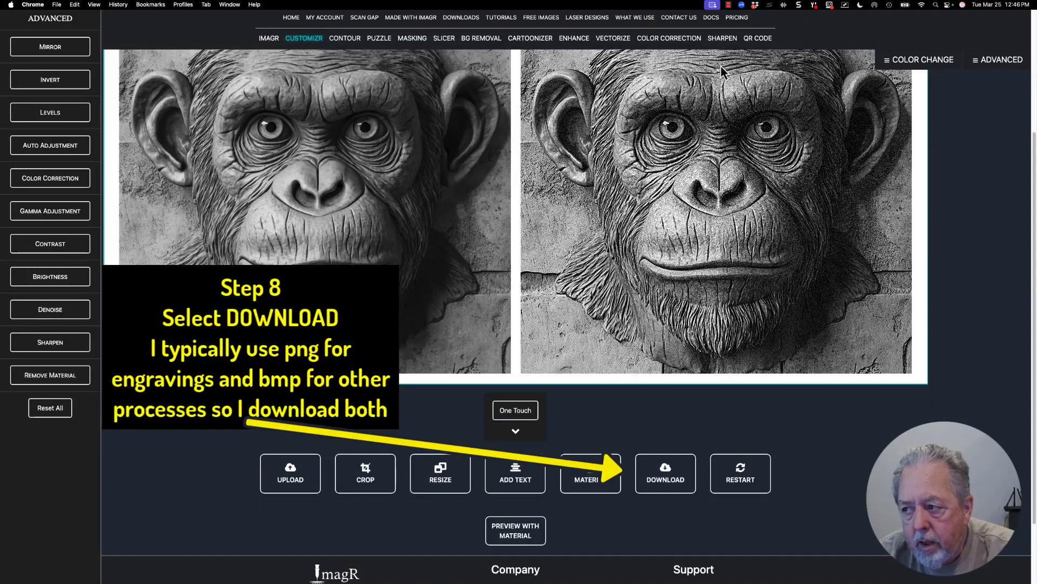
Download the processed chimp relief as a PNG from the Download Image dialog.
left_click(665, 473)
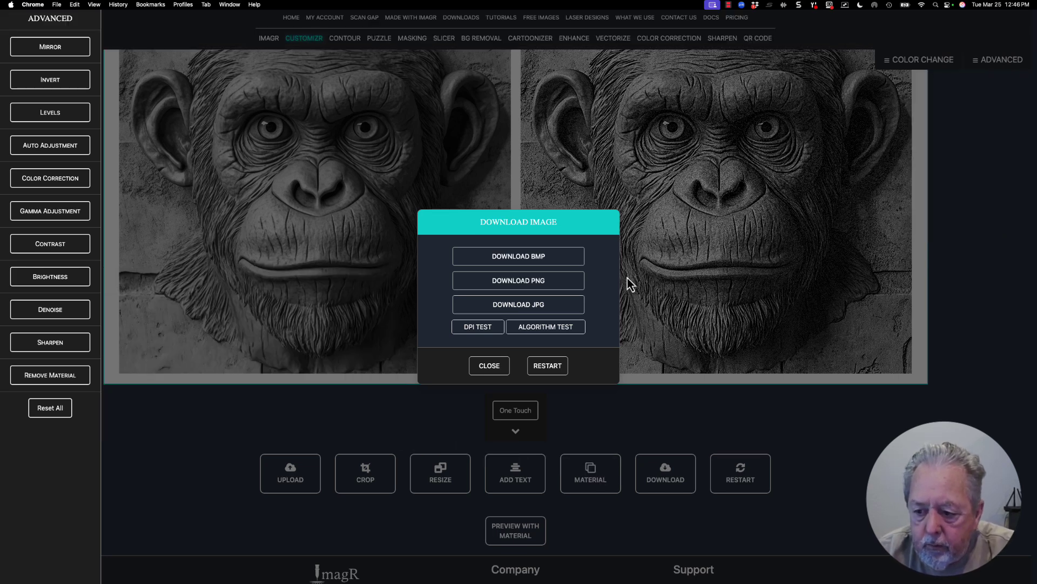
left_click(489, 365)
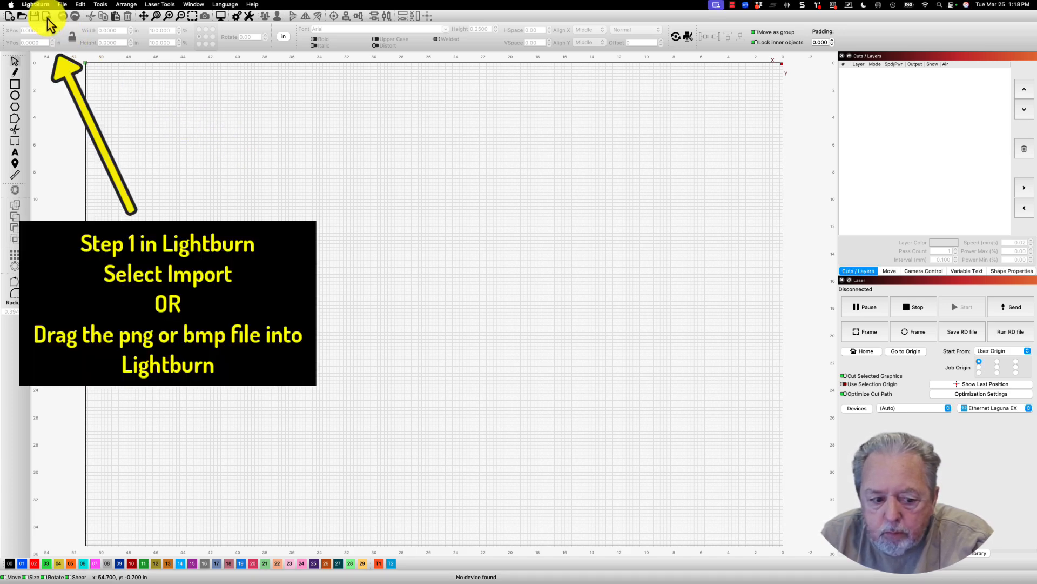
Import the latest kasia-wood chimp PNG from the Downloads folder into LightBurn.
left_click(61, 5)
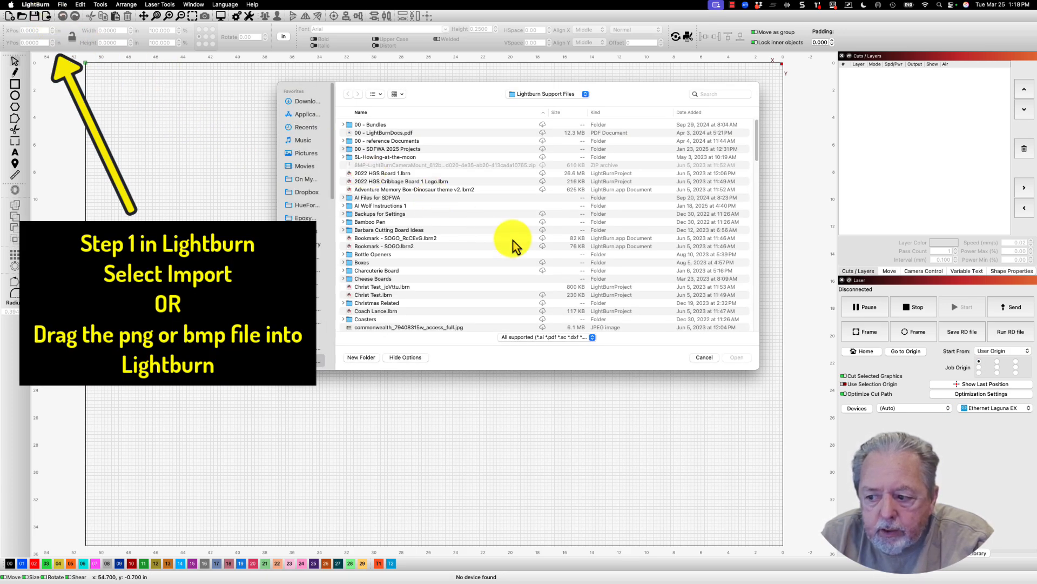
mouse_move(580, 307)
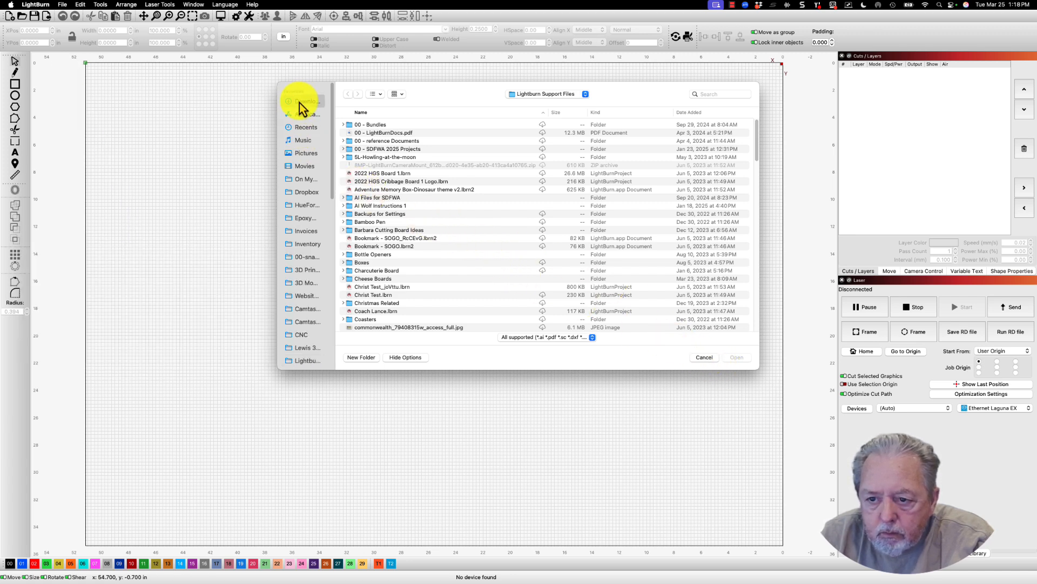
left_click(306, 100)
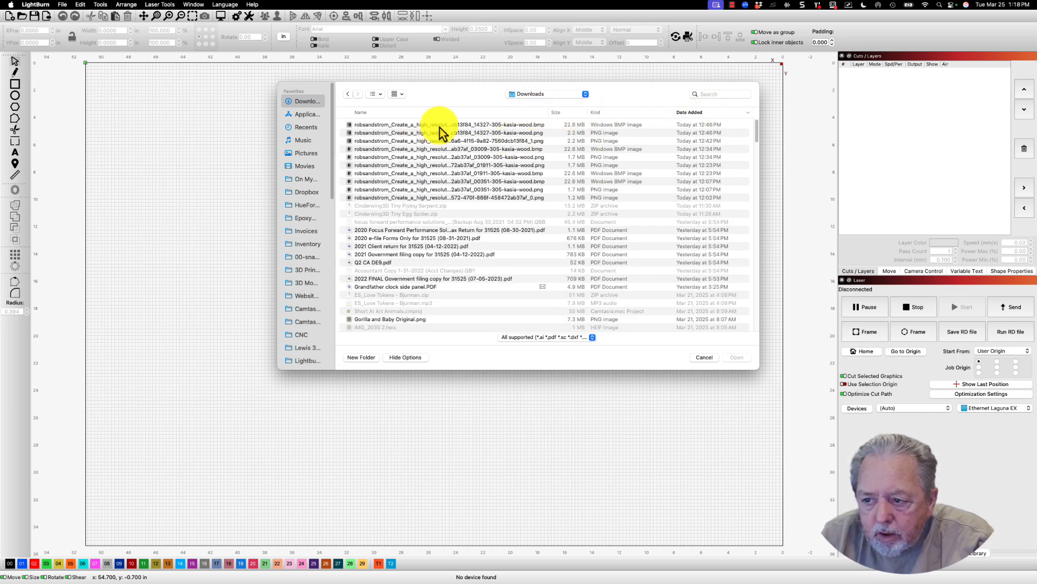
left_click(443, 133)
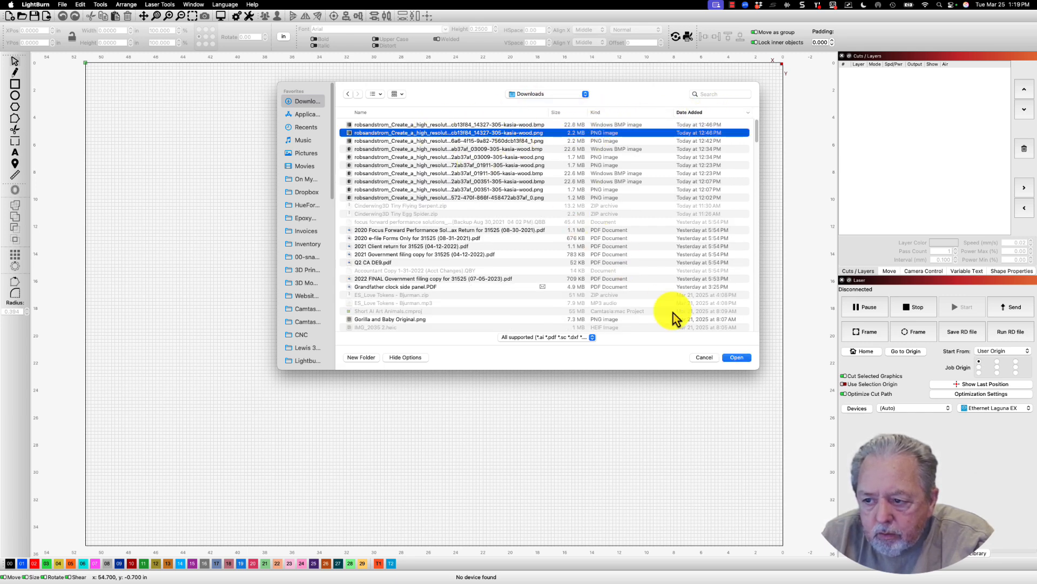
left_click(736, 357)
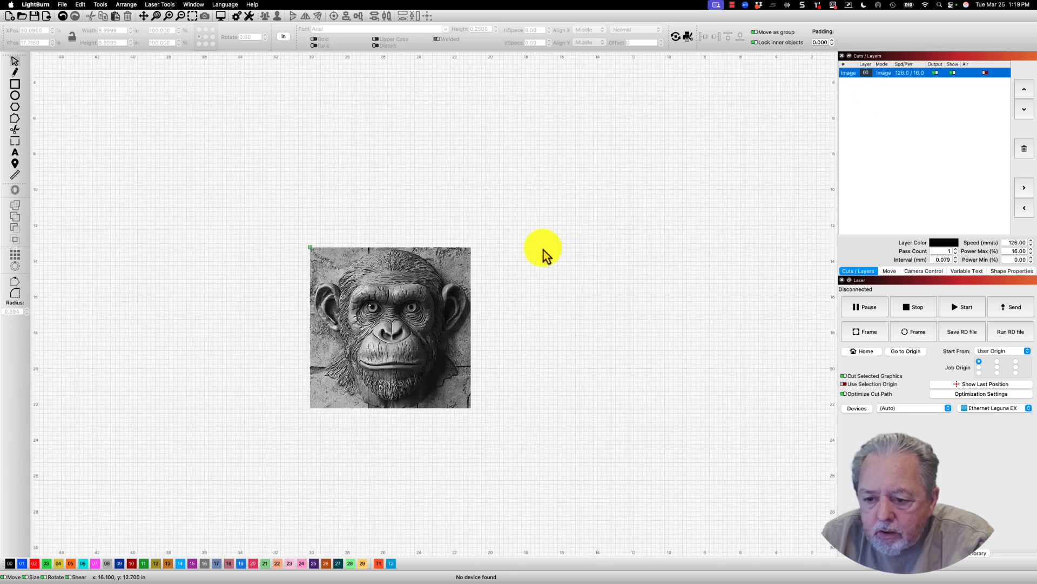
left_click(390, 328)
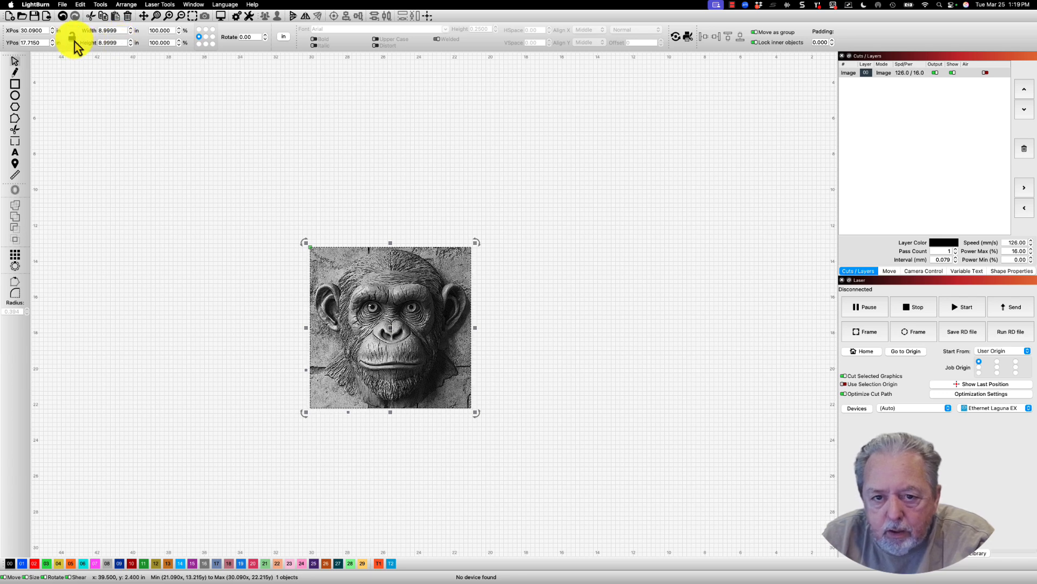
left_click(516, 337)
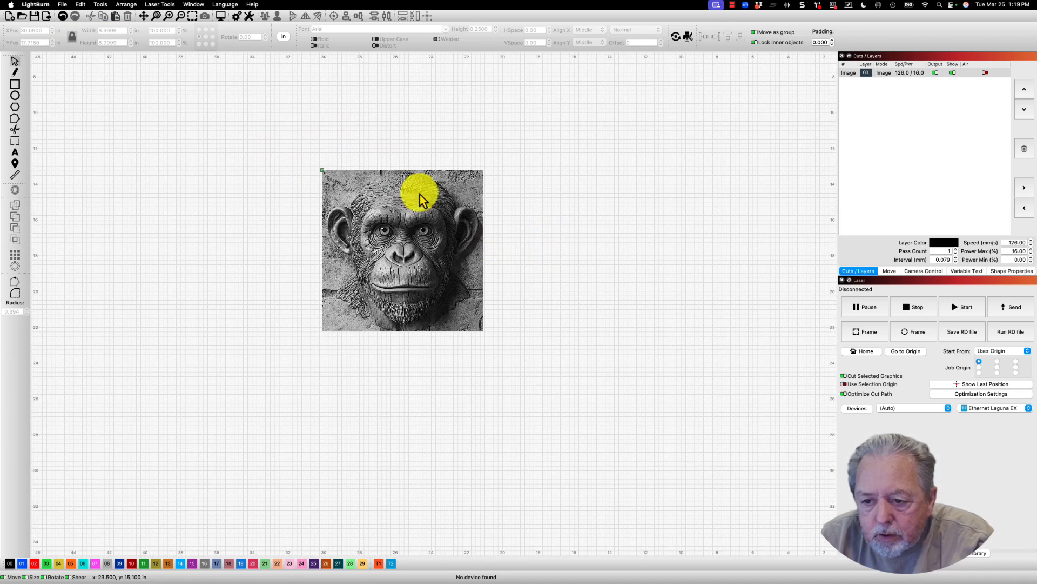
mouse_move(254, 111)
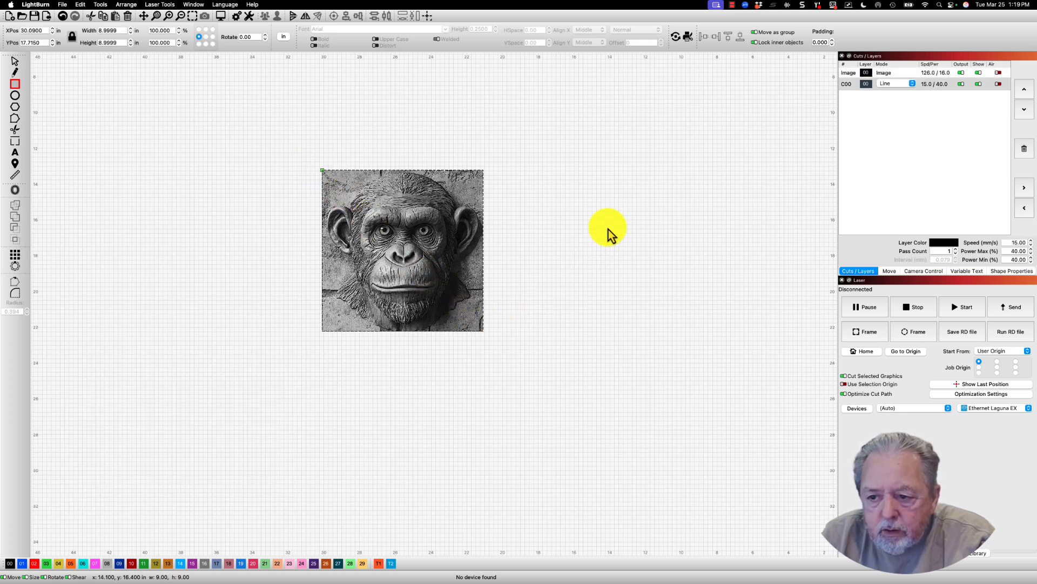
mouse_move(307, 257)
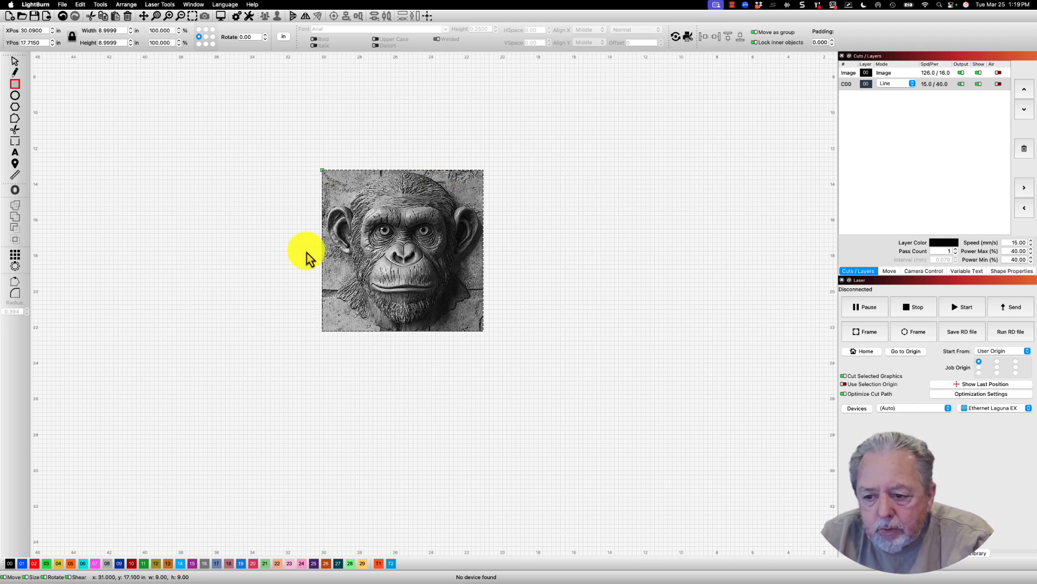
mouse_move(615, 265)
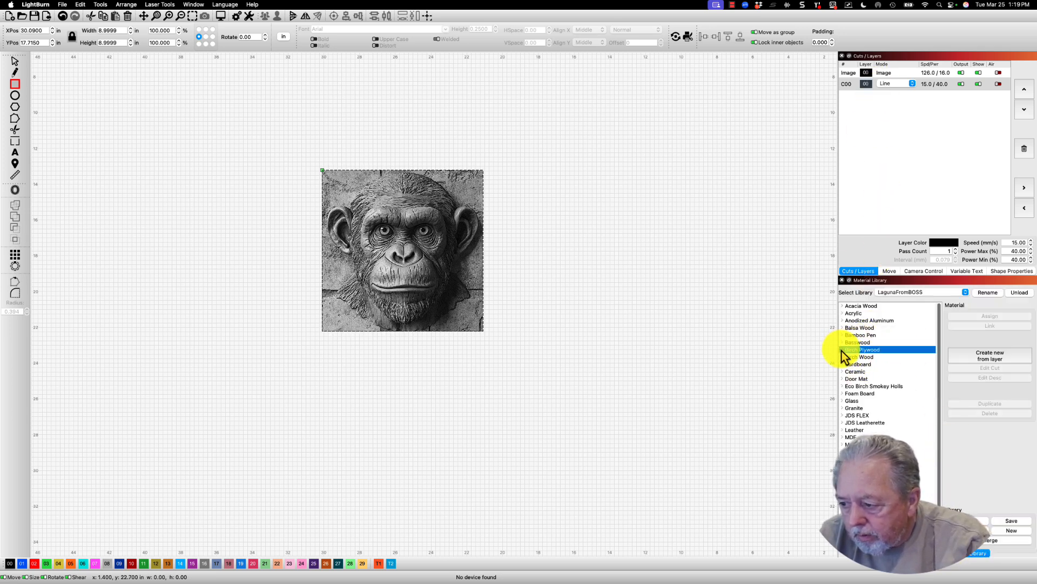
Expand Birch Plywood and its 3D Illusion-1 entry in the Material Library.
left_click(852, 348)
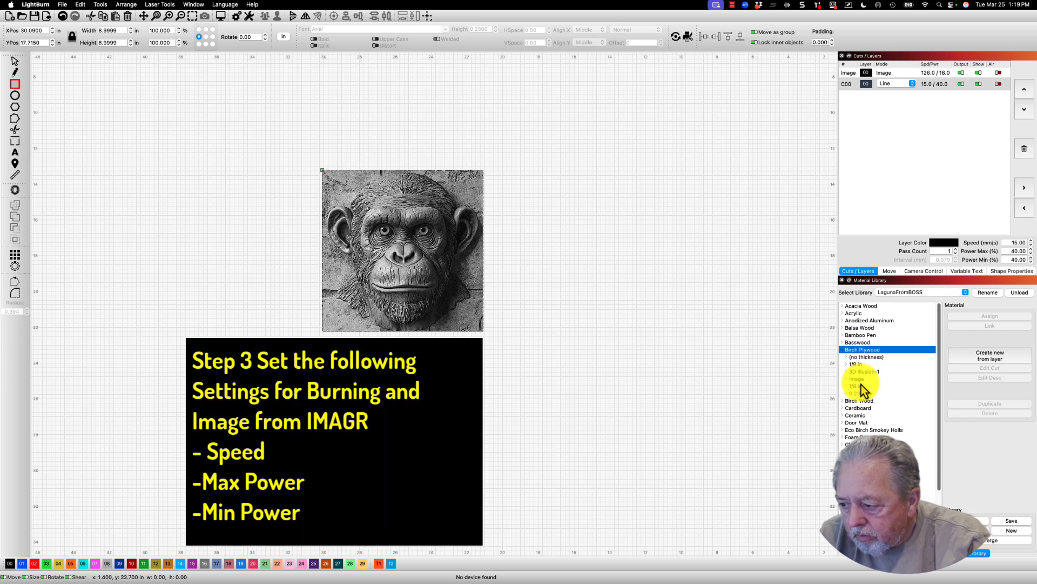
left_click(864, 371)
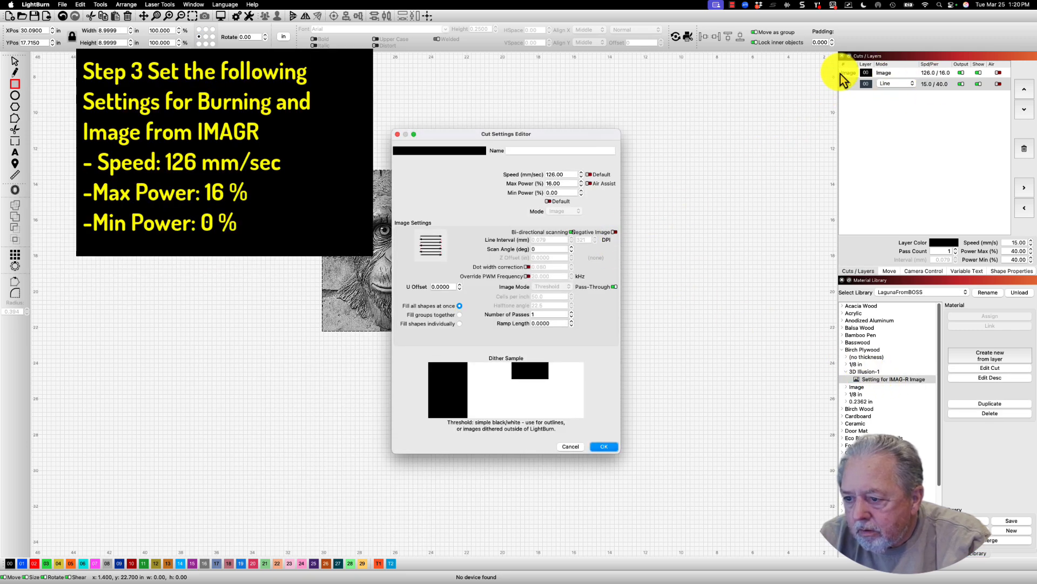
Open the Image layer's Cut Settings Editor for the 126 mm/s, 16% power pass-through setup.
left_click(603, 446)
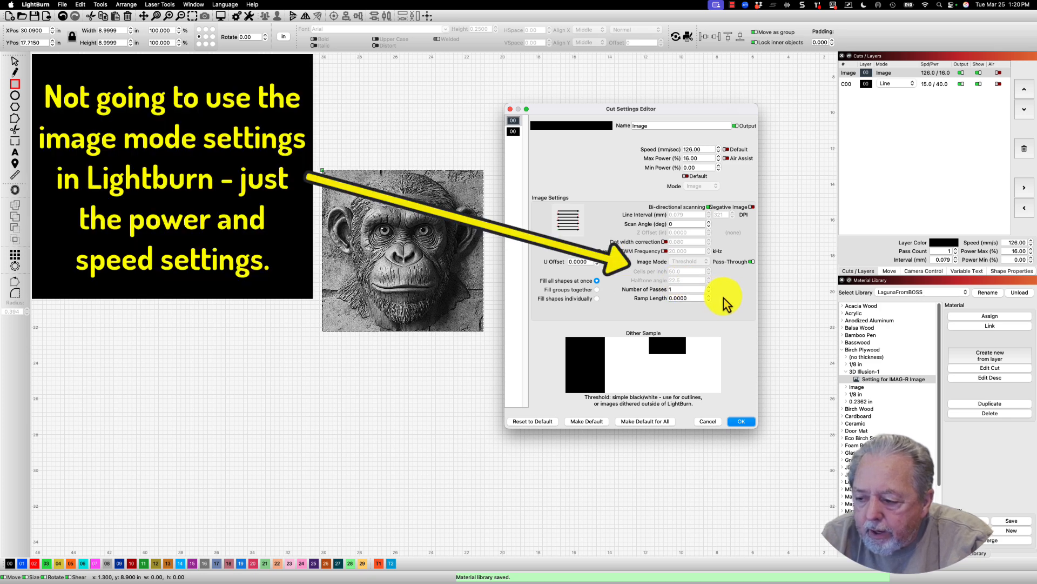
mouse_move(397, 311)
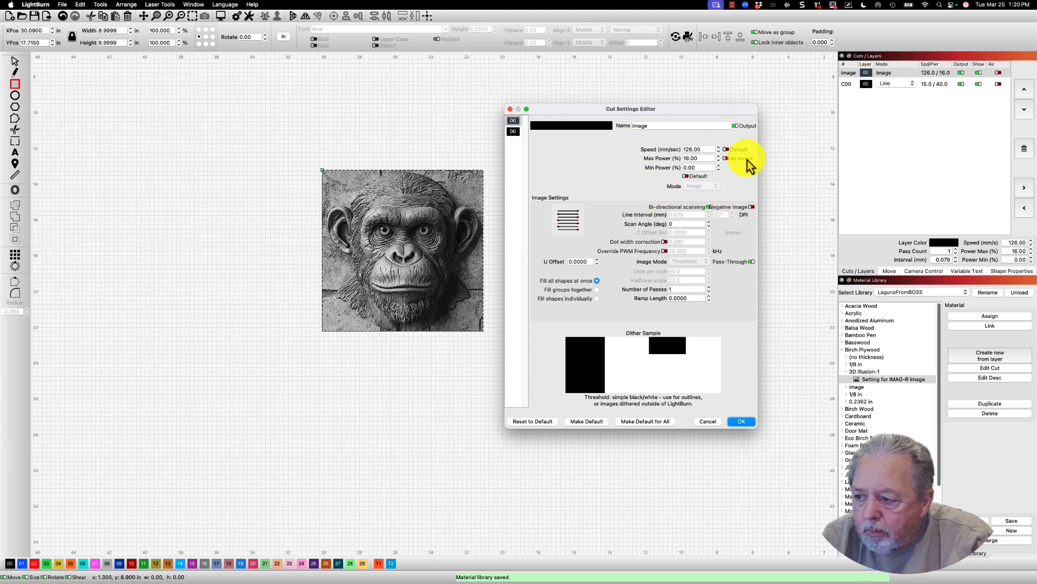
mouse_move(725, 285)
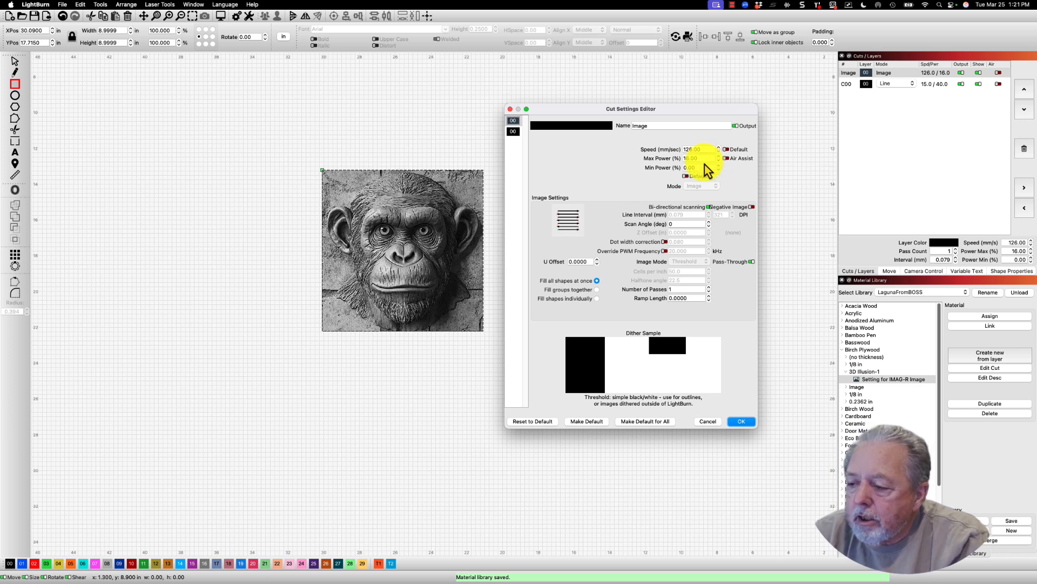
mouse_move(702, 167)
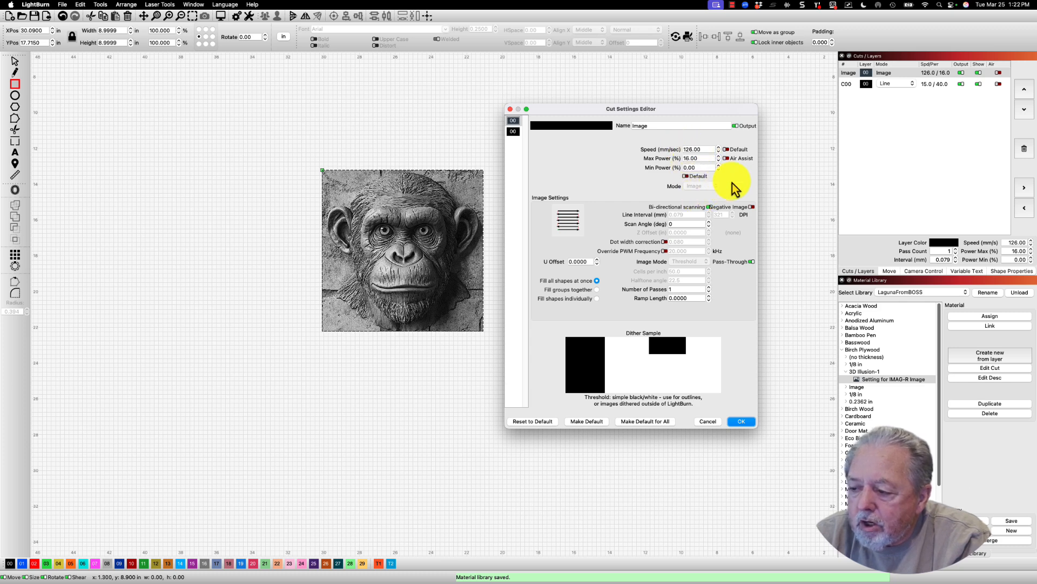
mouse_move(734, 188)
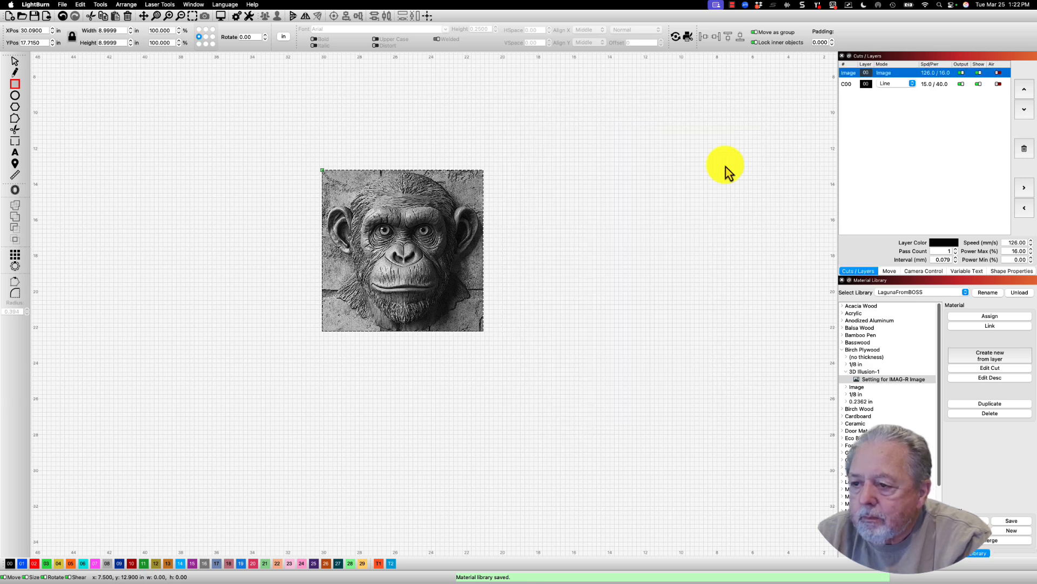
mouse_move(633, 79)
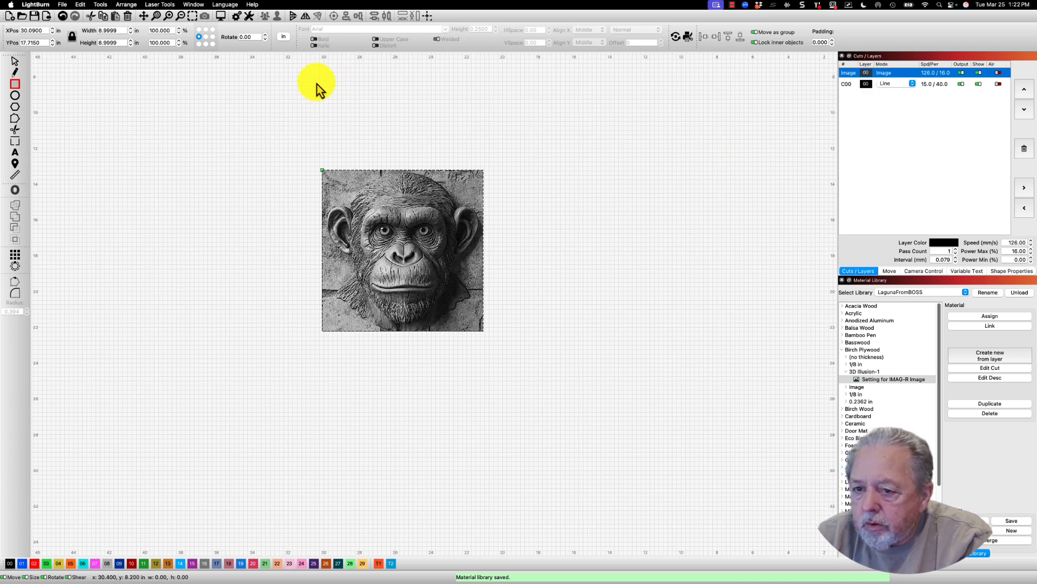
mouse_move(301, 315)
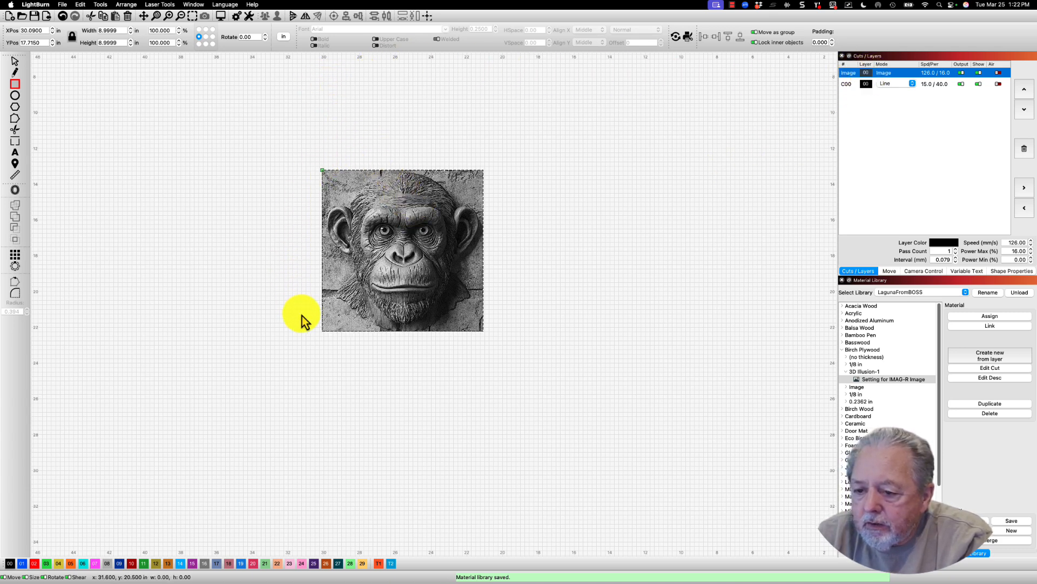
mouse_move(496, 109)
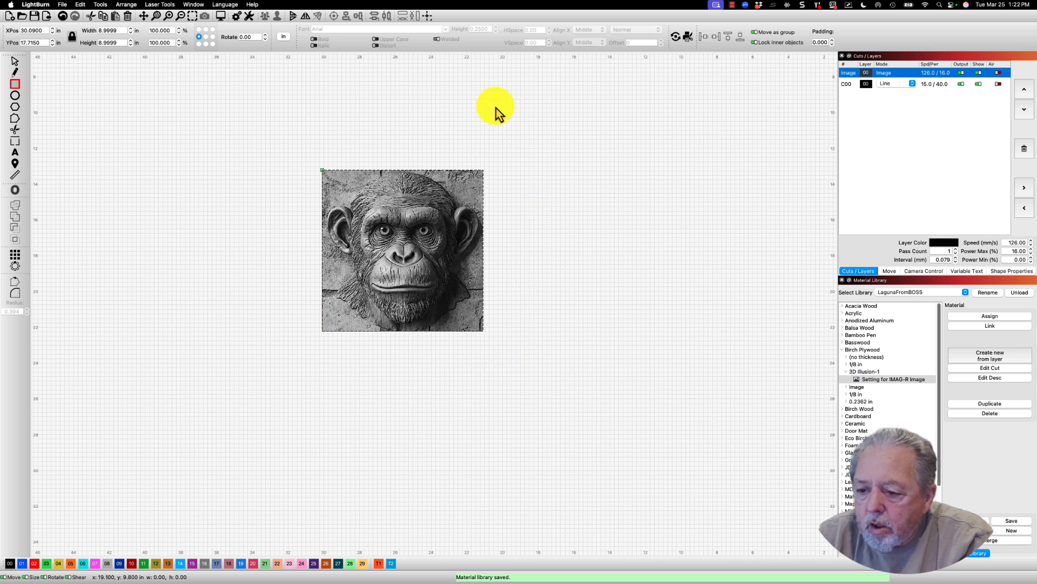
mouse_move(298, 126)
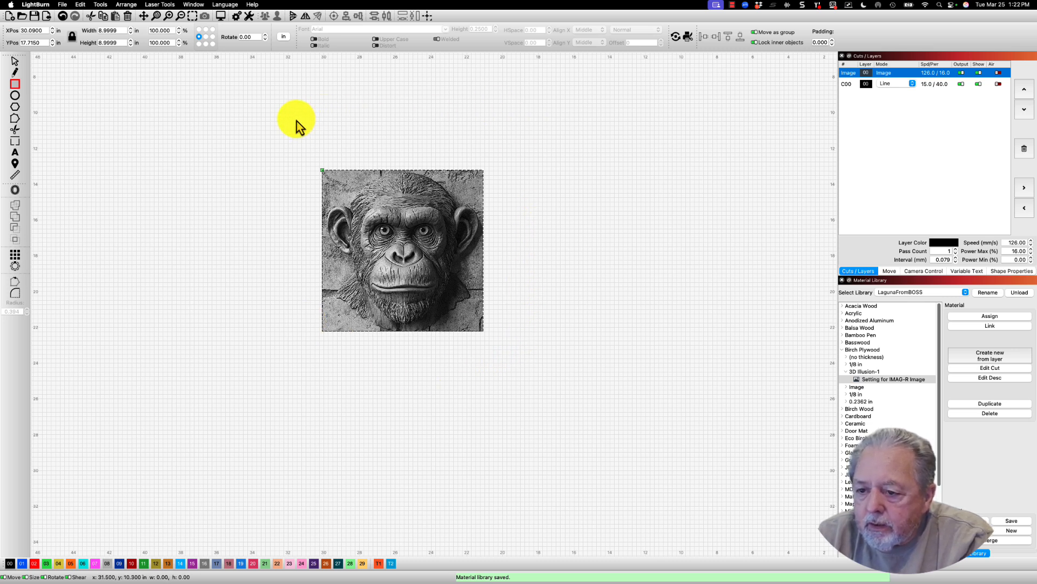
mouse_move(427, 202)
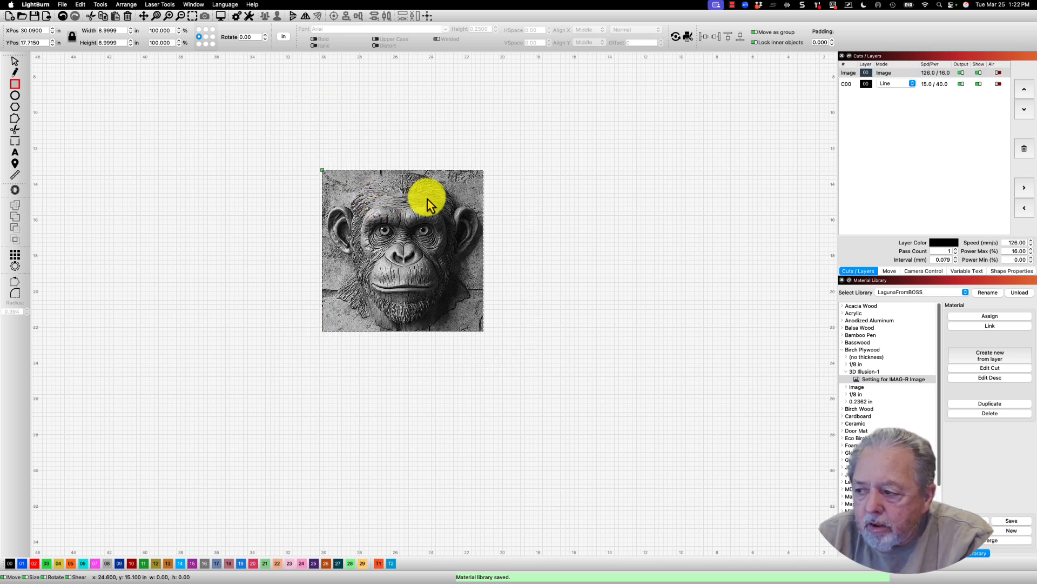
mouse_move(291, 110)
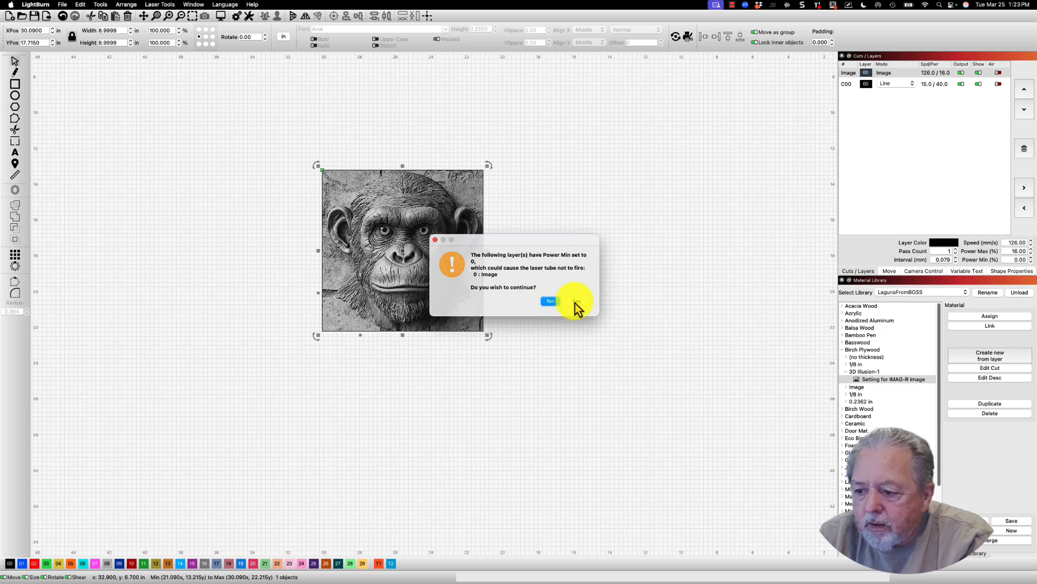
Accept the zero minimum power warning and maximize the chimp engraving preview (1:26:24).
left_click(551, 301)
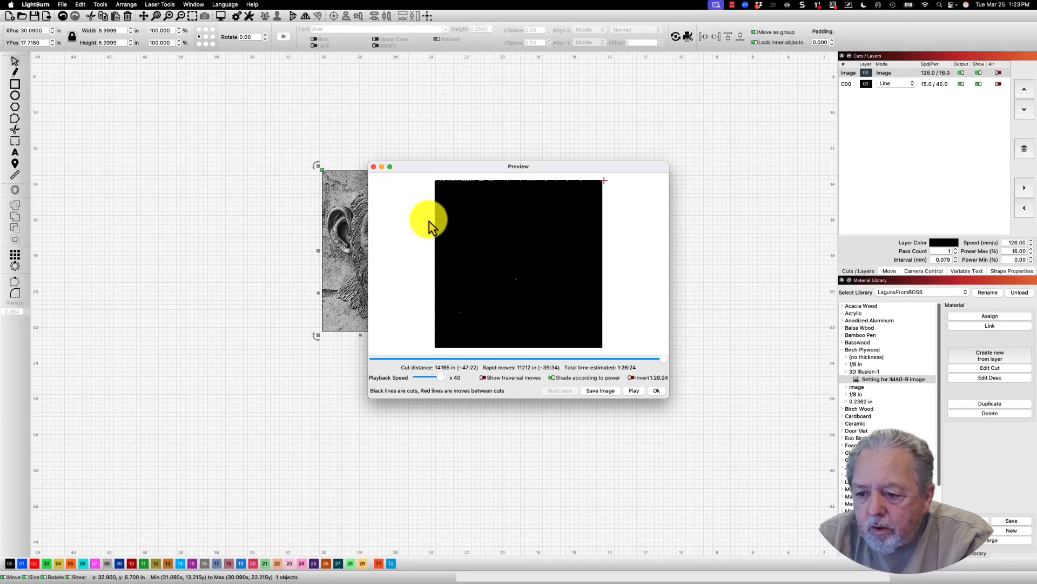
left_click(390, 166)
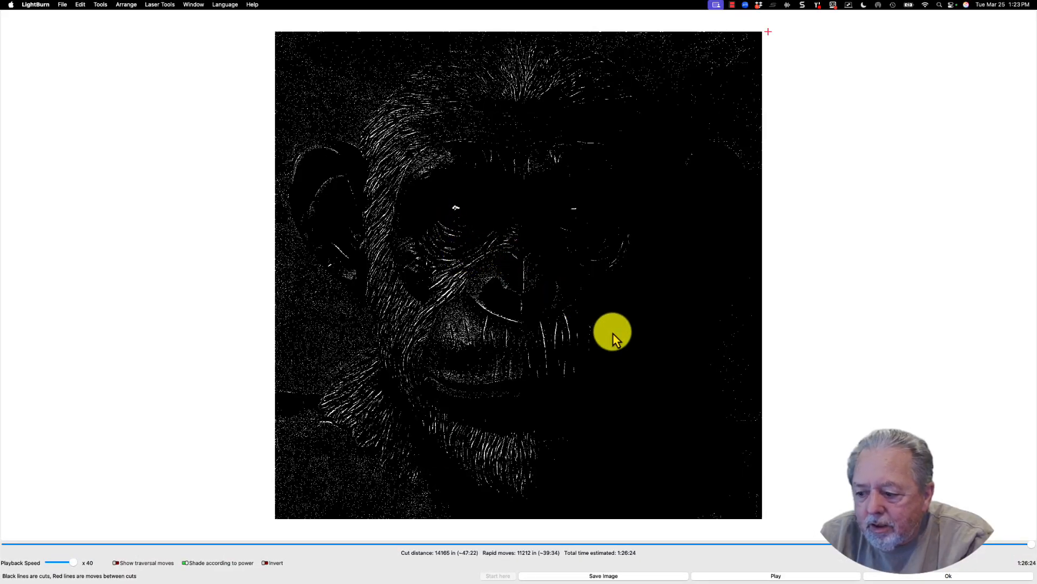
mouse_move(754, 487)
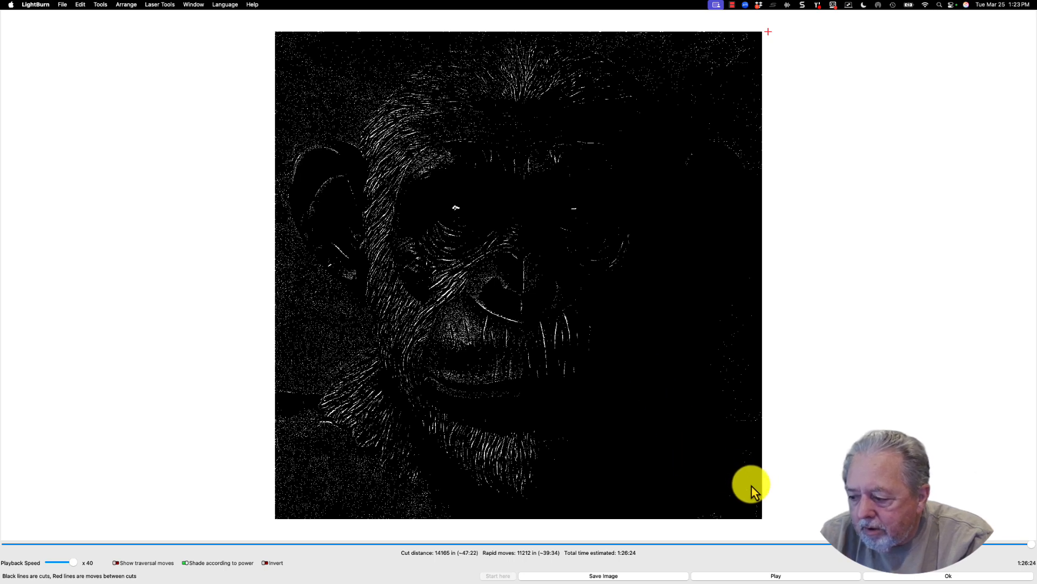
mouse_move(637, 463)
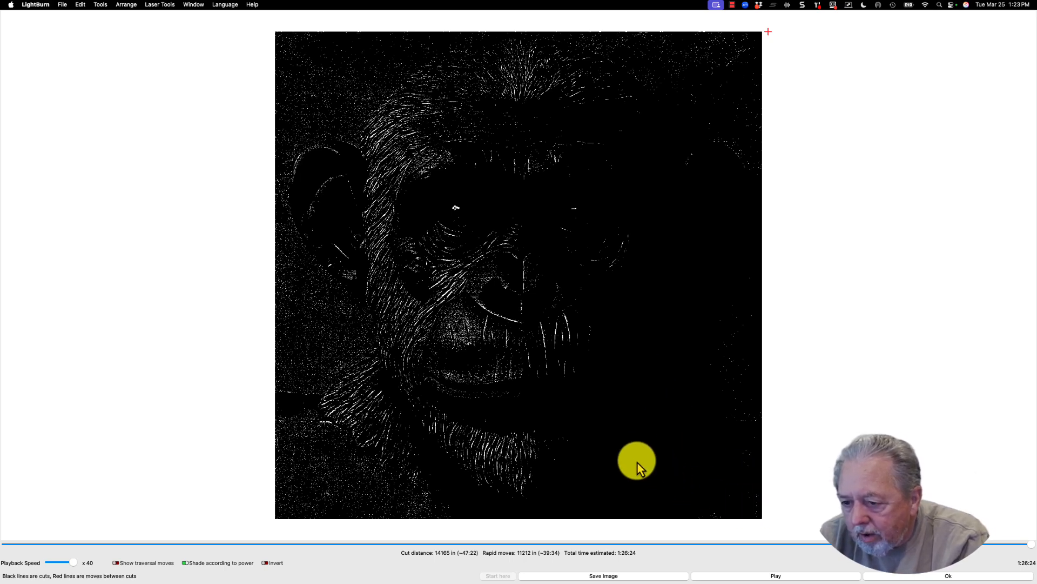
mouse_move(814, 457)
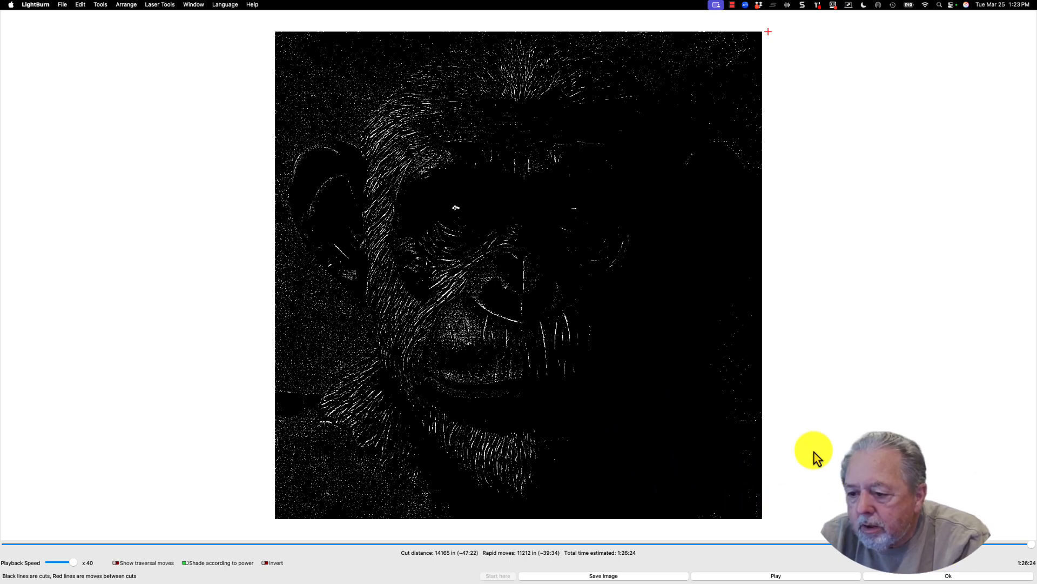
mouse_move(541, 403)
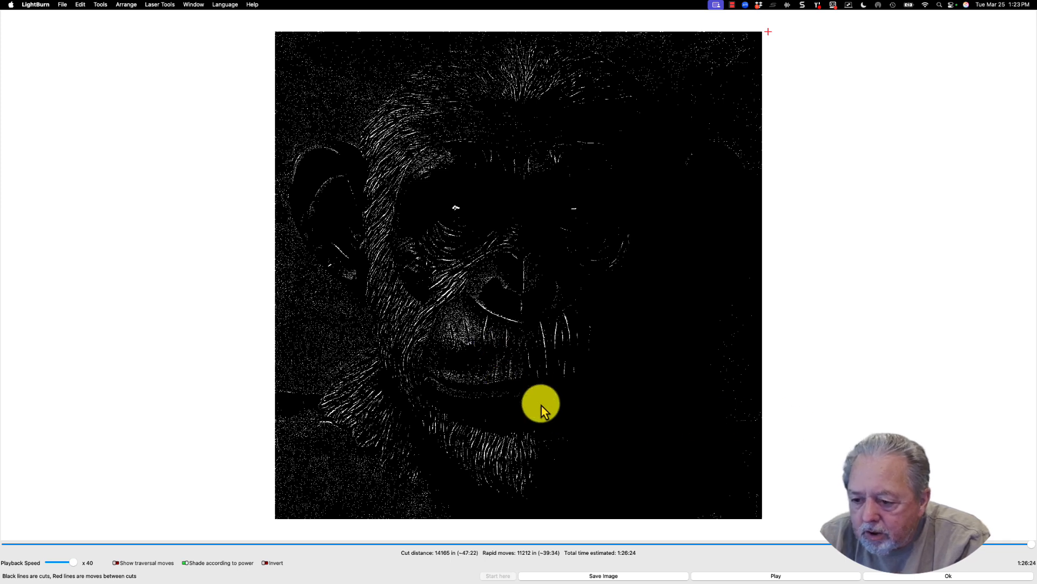
mouse_move(612, 421)
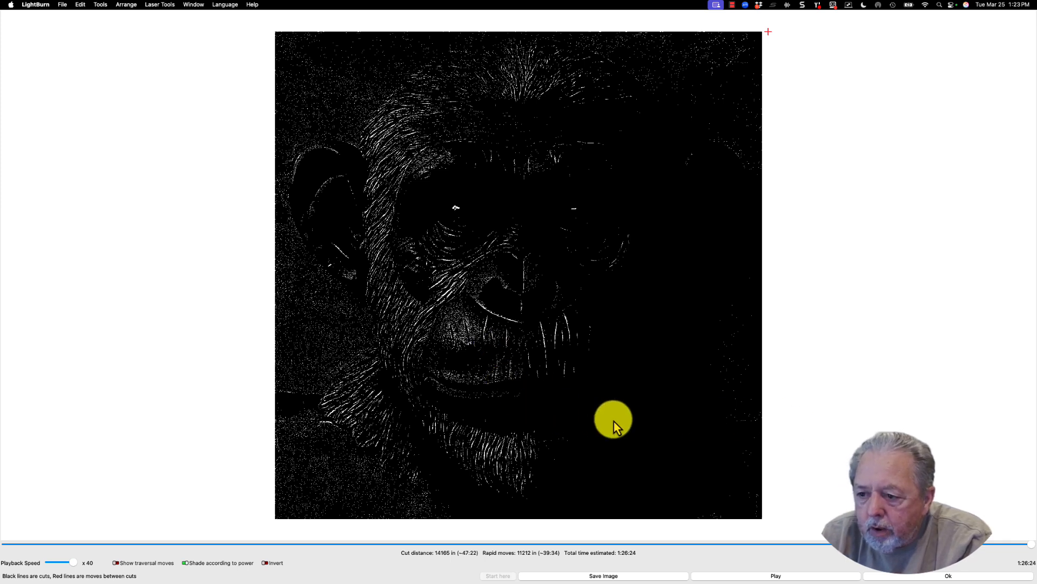
mouse_move(622, 420)
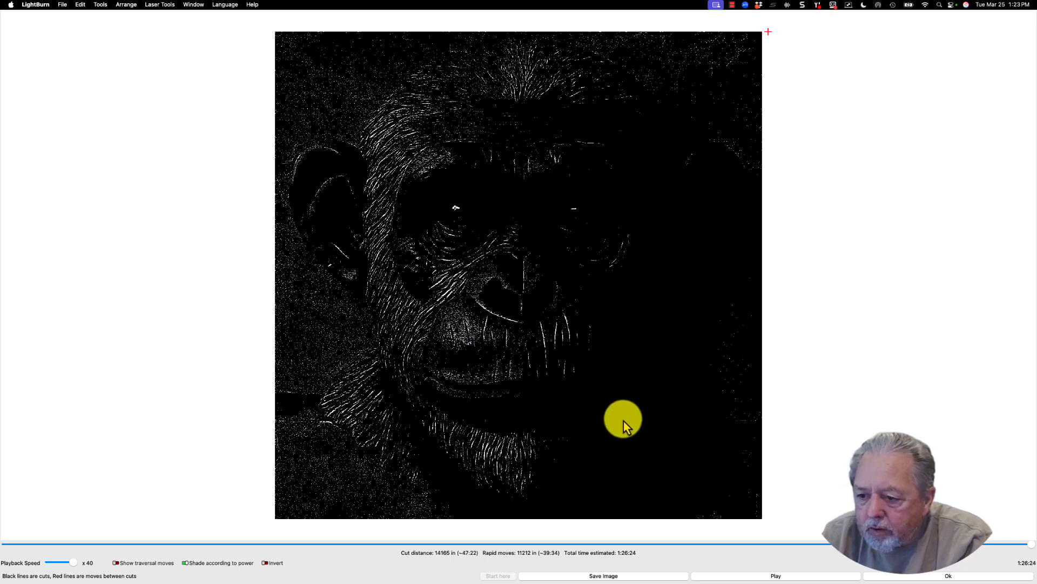
mouse_move(655, 429)
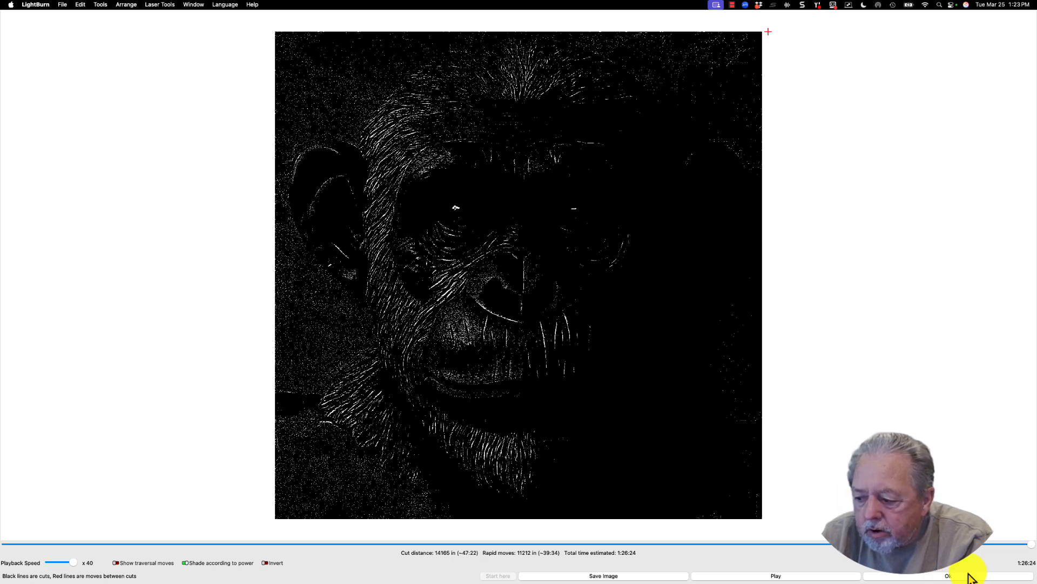
mouse_move(698, 570)
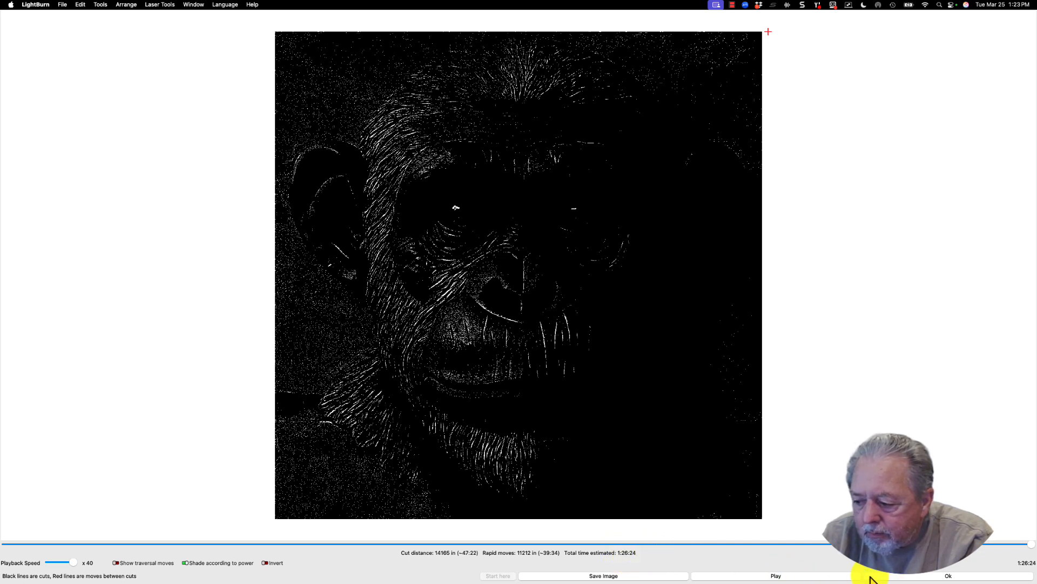
Close the preview window with Ok, back to the chimp relief canvas.
left_click(948, 575)
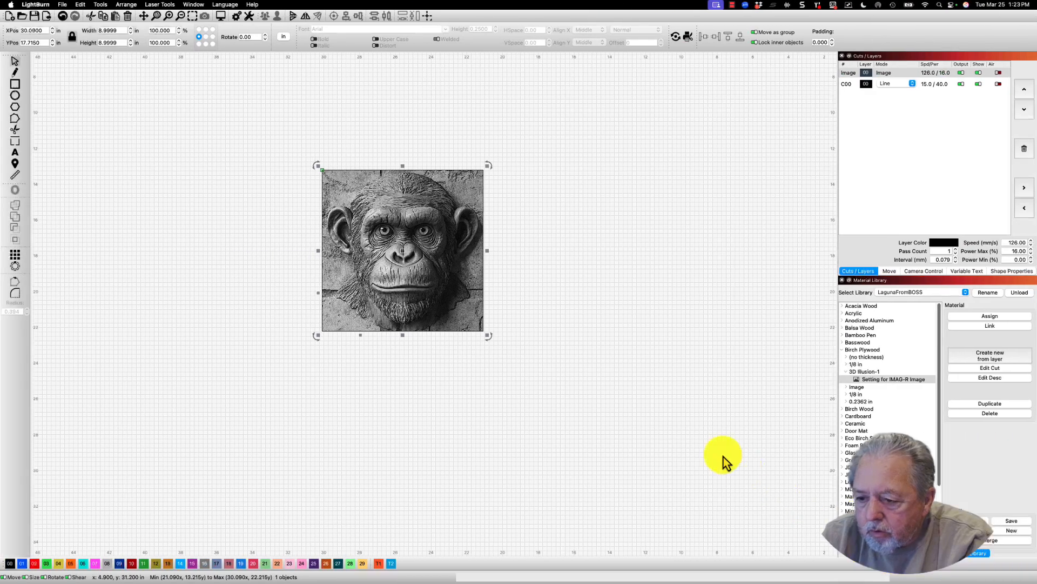
mouse_move(528, 224)
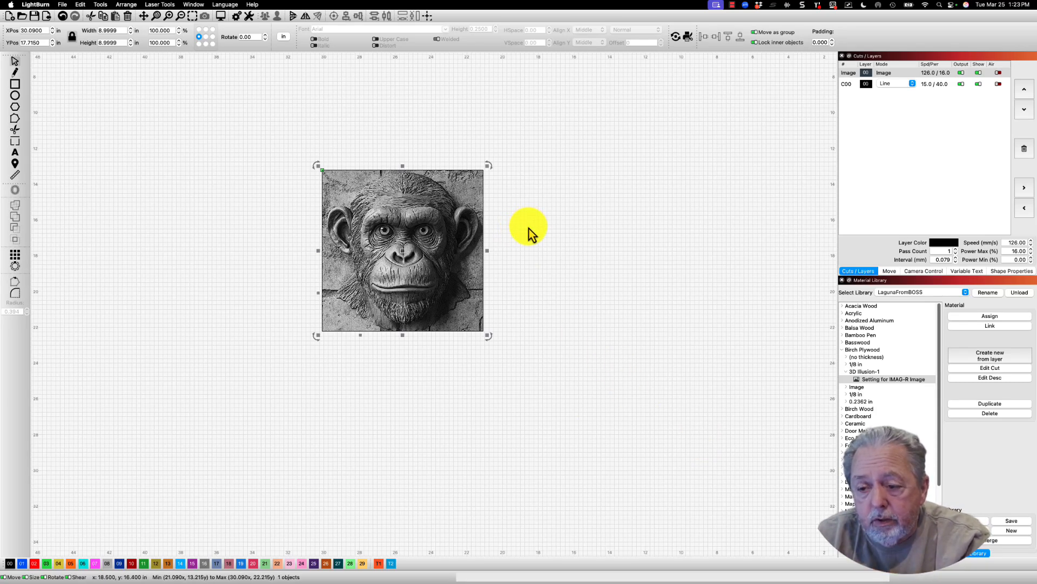
mouse_move(529, 239)
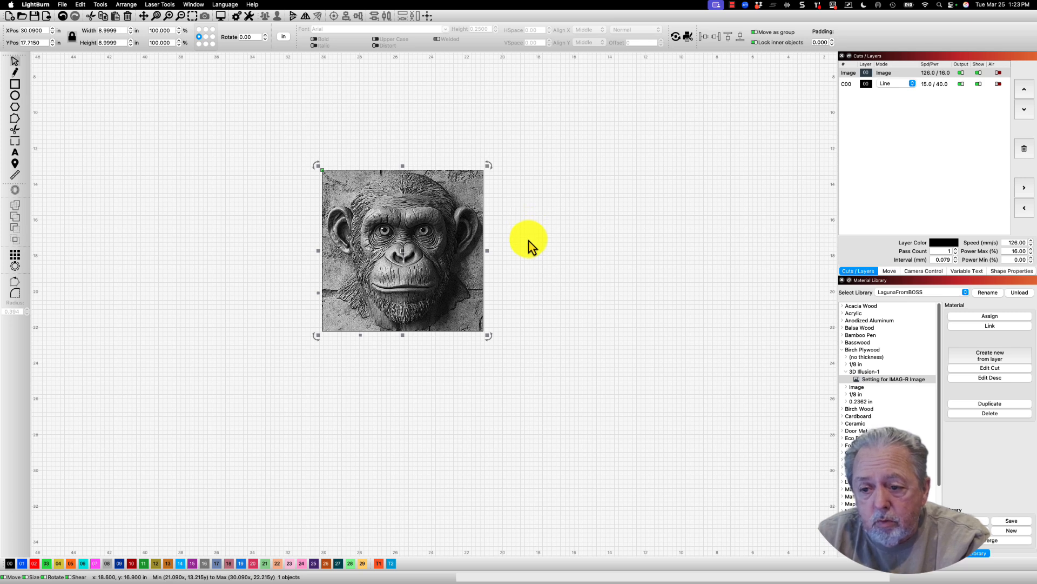
mouse_move(526, 259)
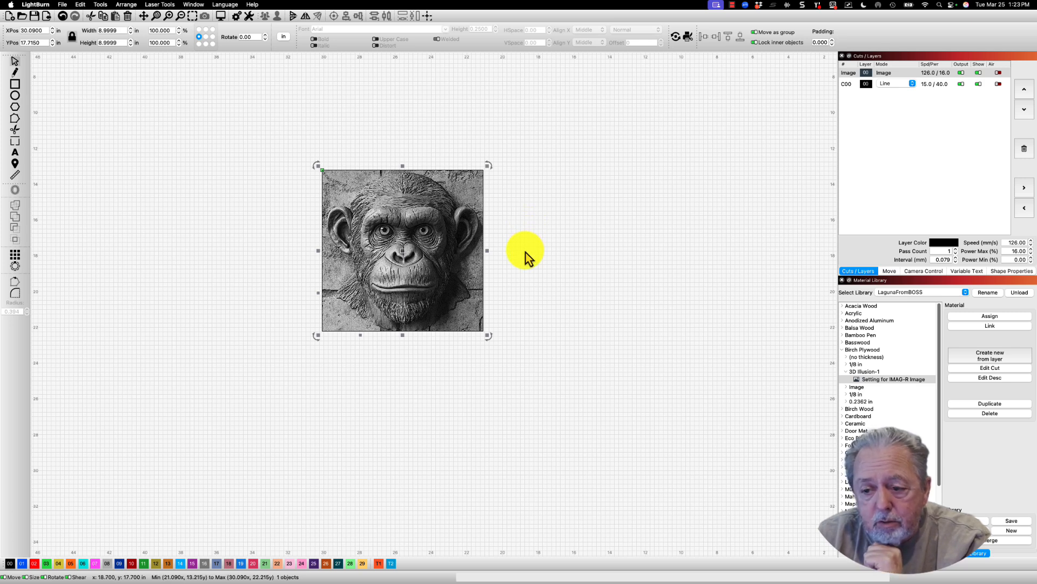